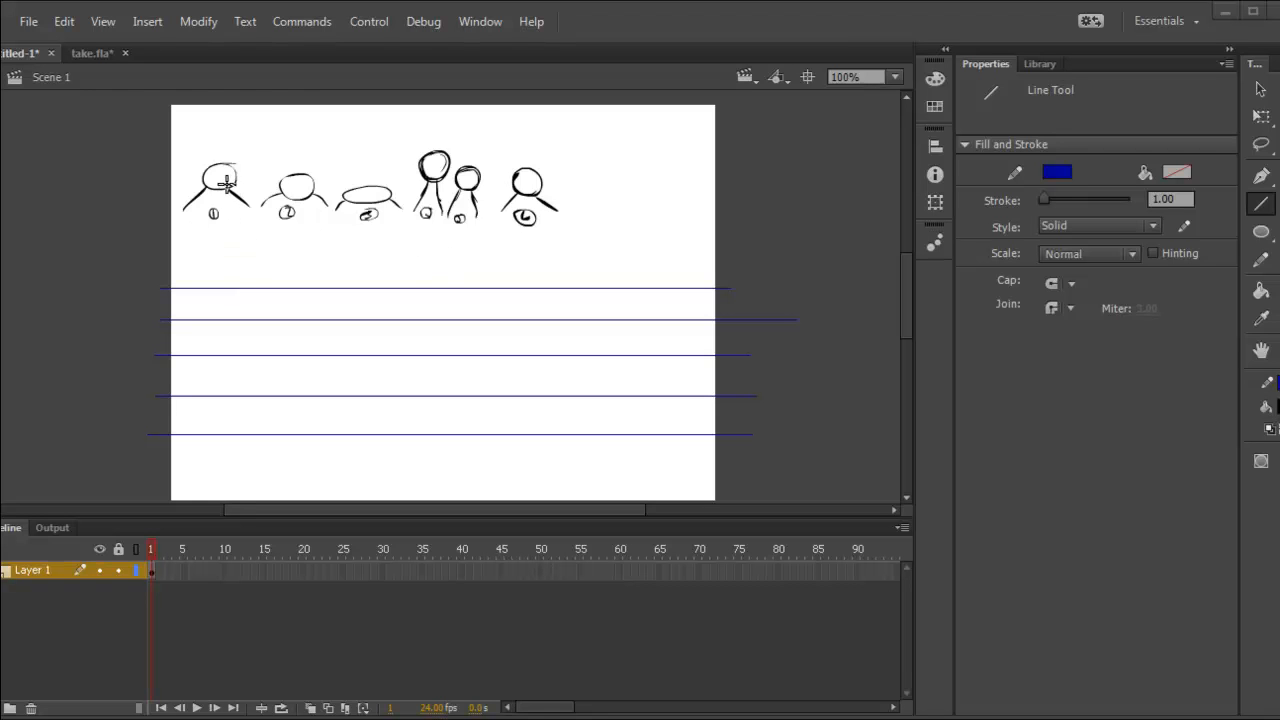
mouse_move(303, 231)
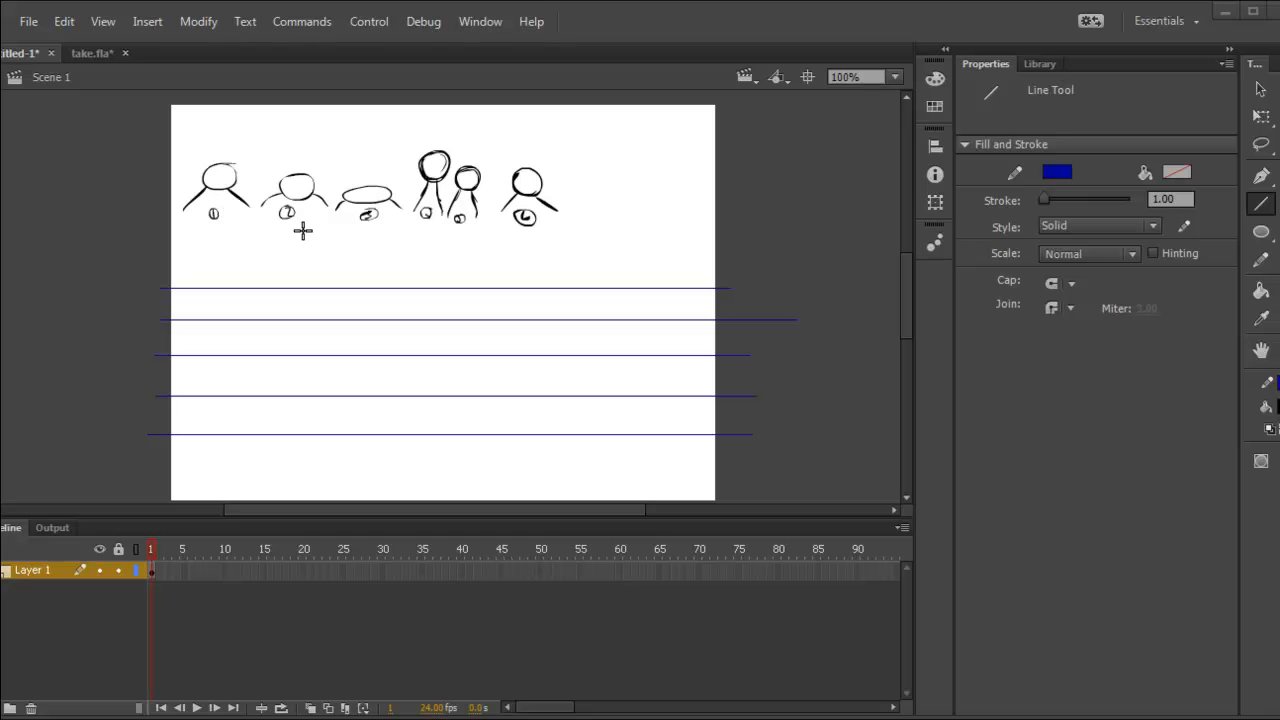
mouse_move(372, 217)
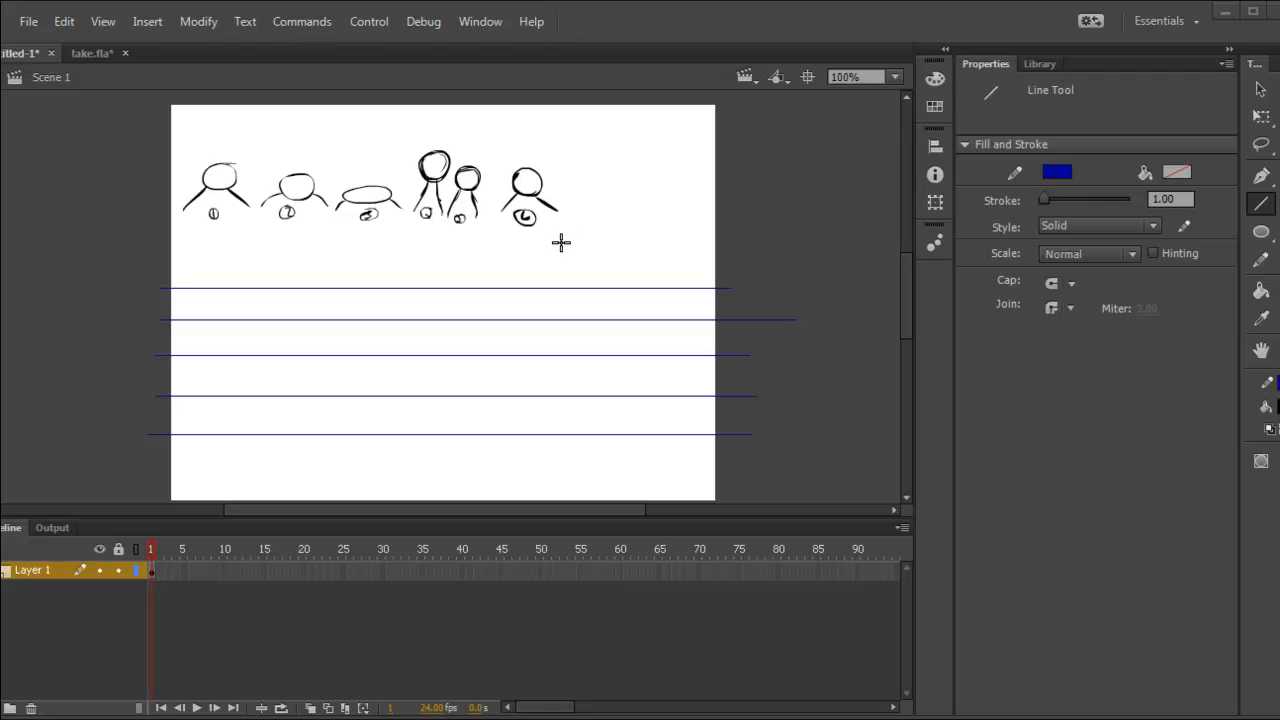
mouse_move(581, 218)
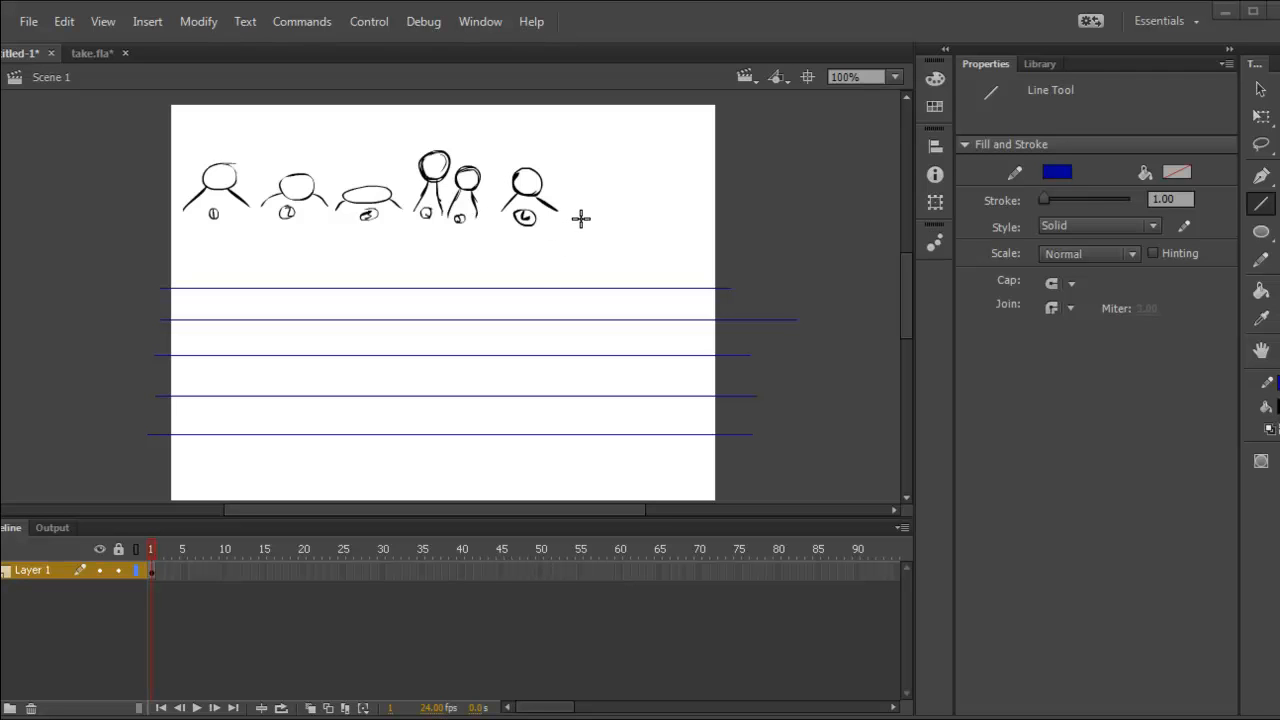
mouse_move(562, 220)
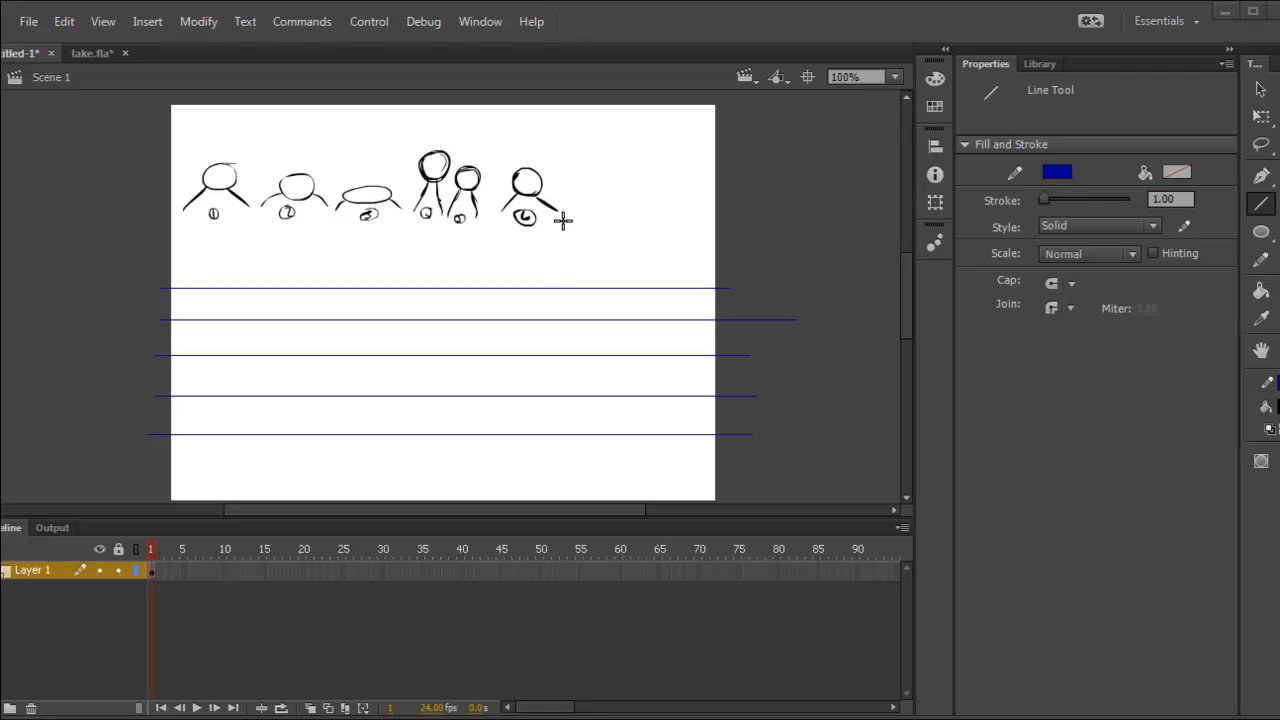
mouse_move(545, 218)
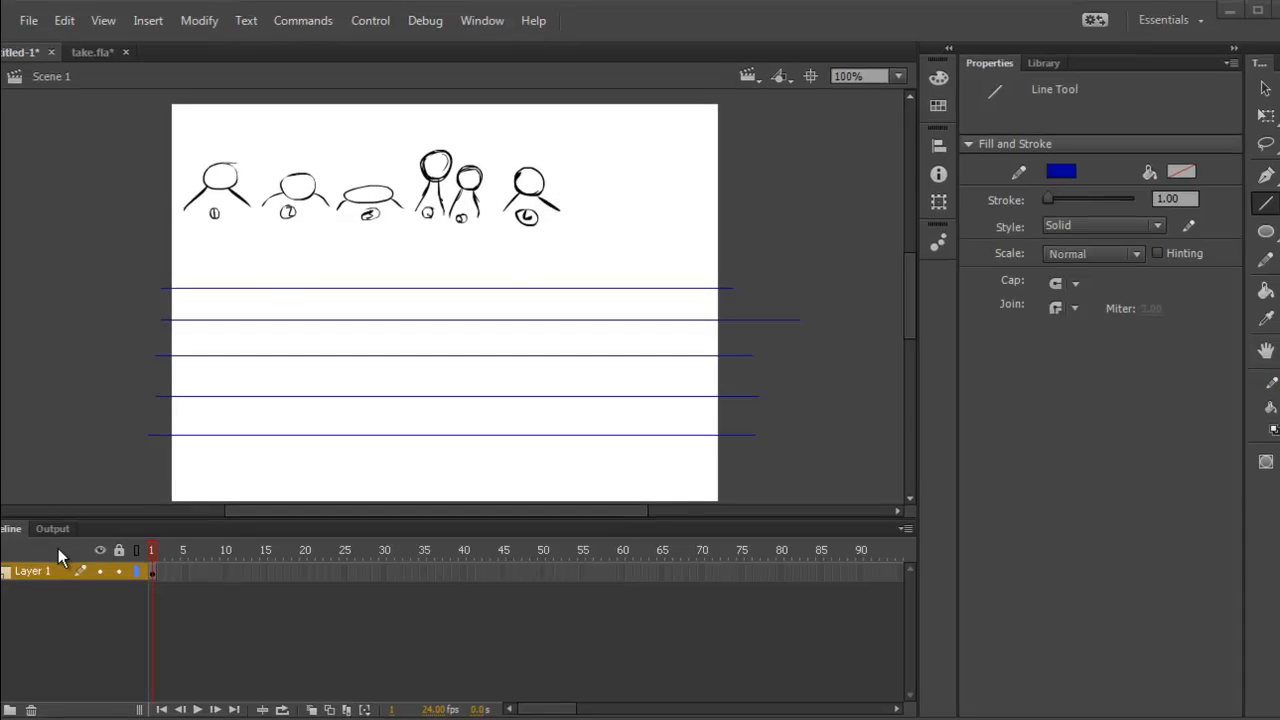
- Insert Layer 2 above Layer 1 for drawing the heads
right_click(33, 571)
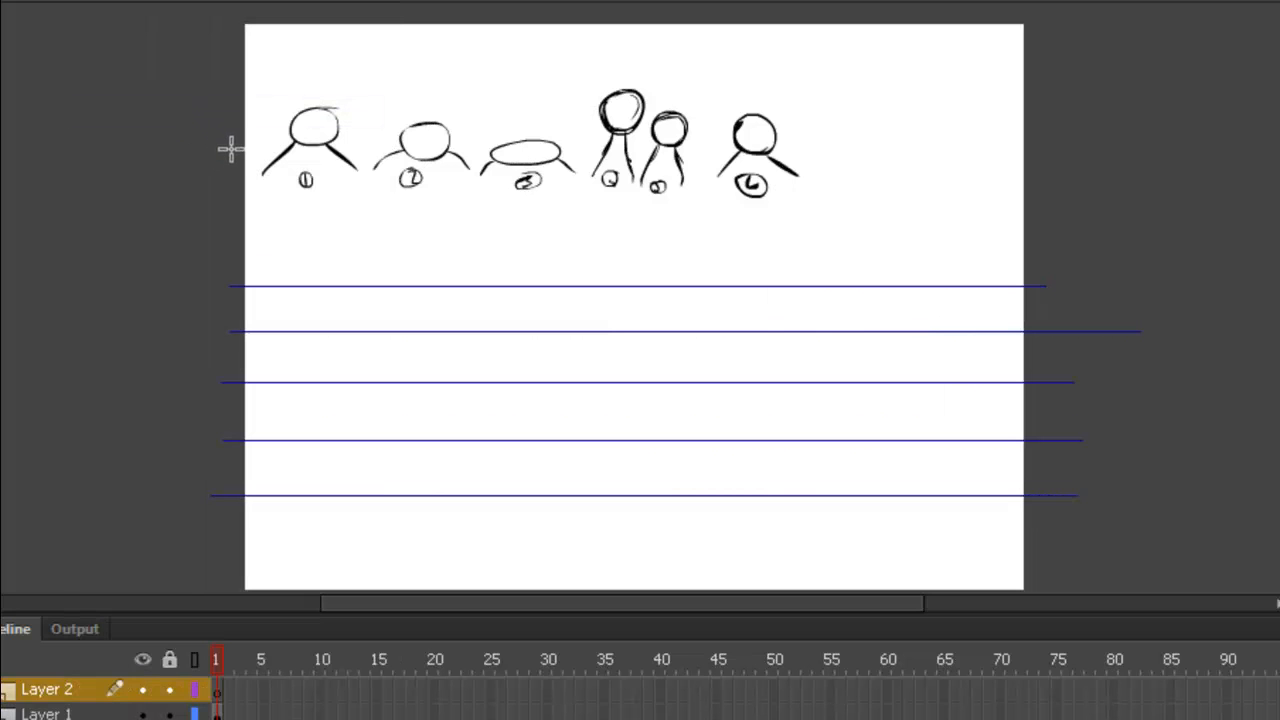
mouse_move(243, 100)
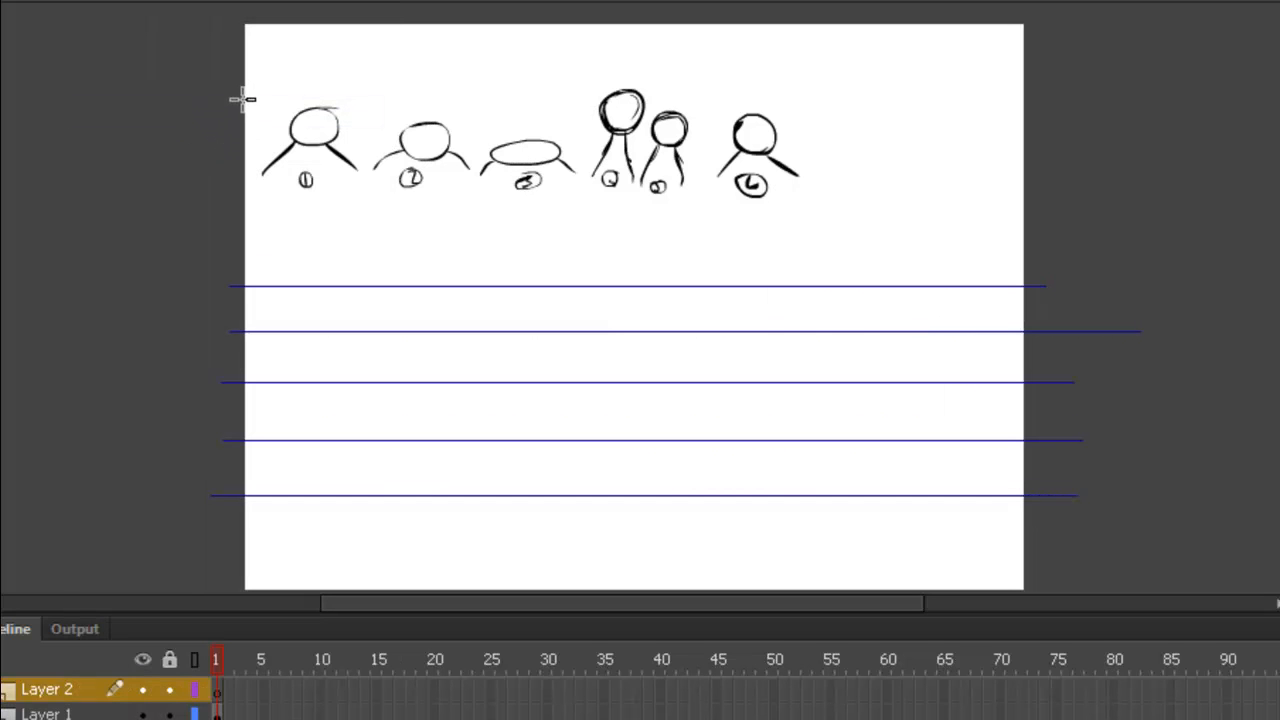
mouse_move(233, 107)
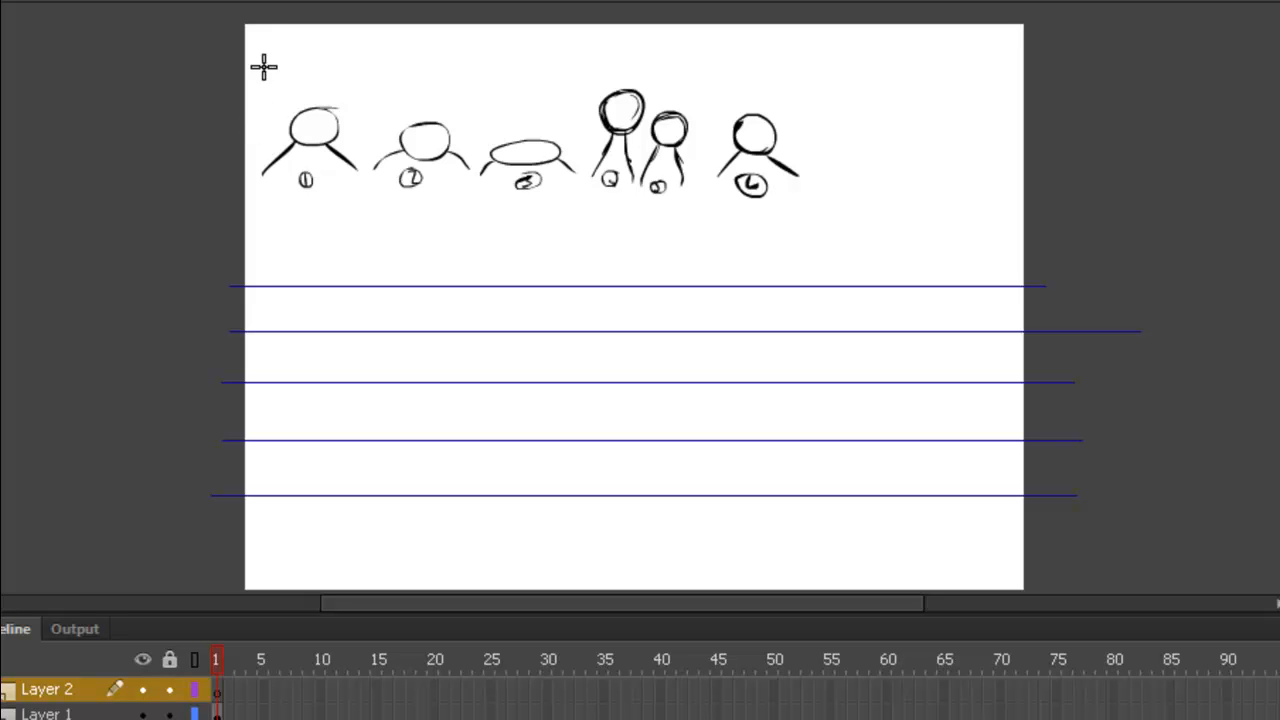
mouse_move(375, 324)
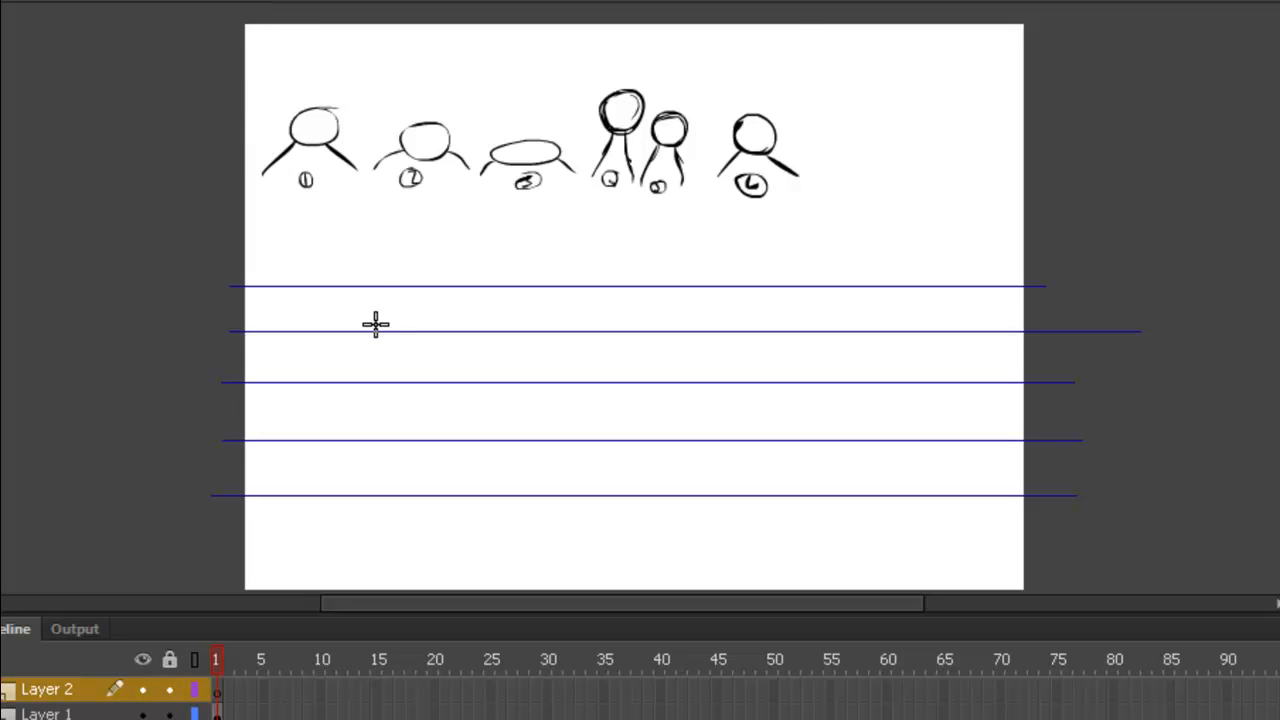
mouse_move(349, 289)
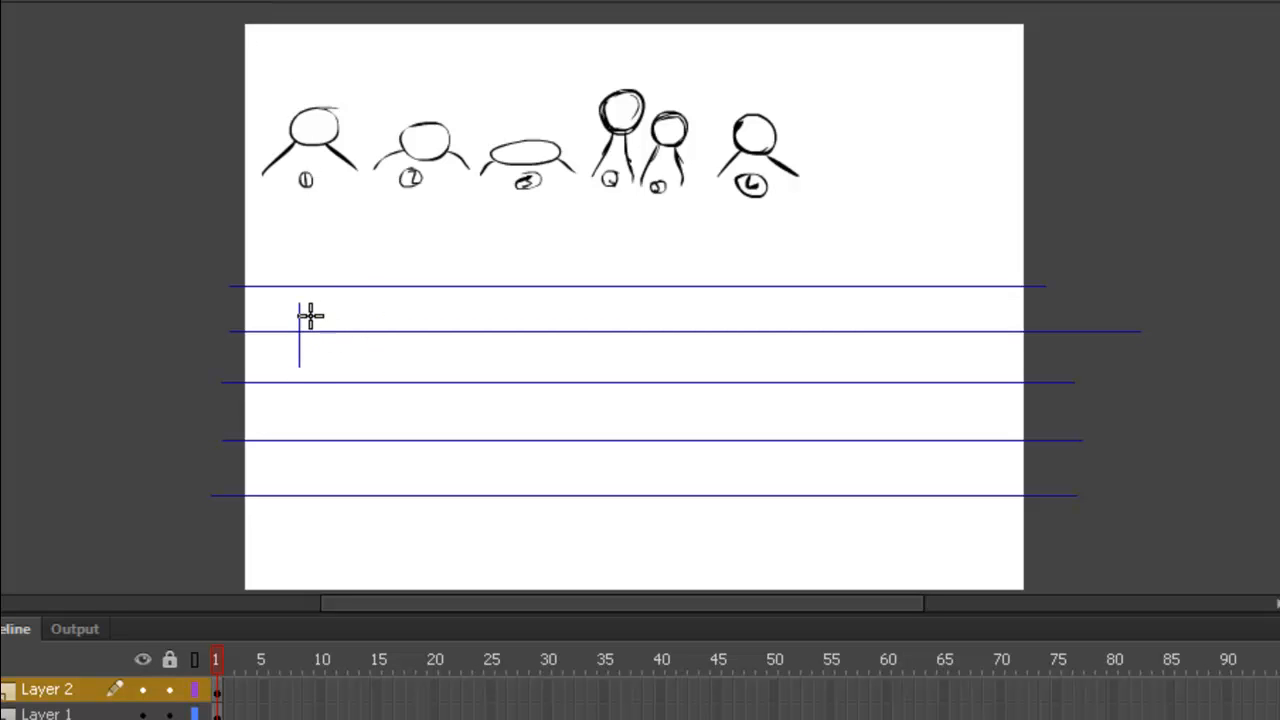
mouse_move(357, 301)
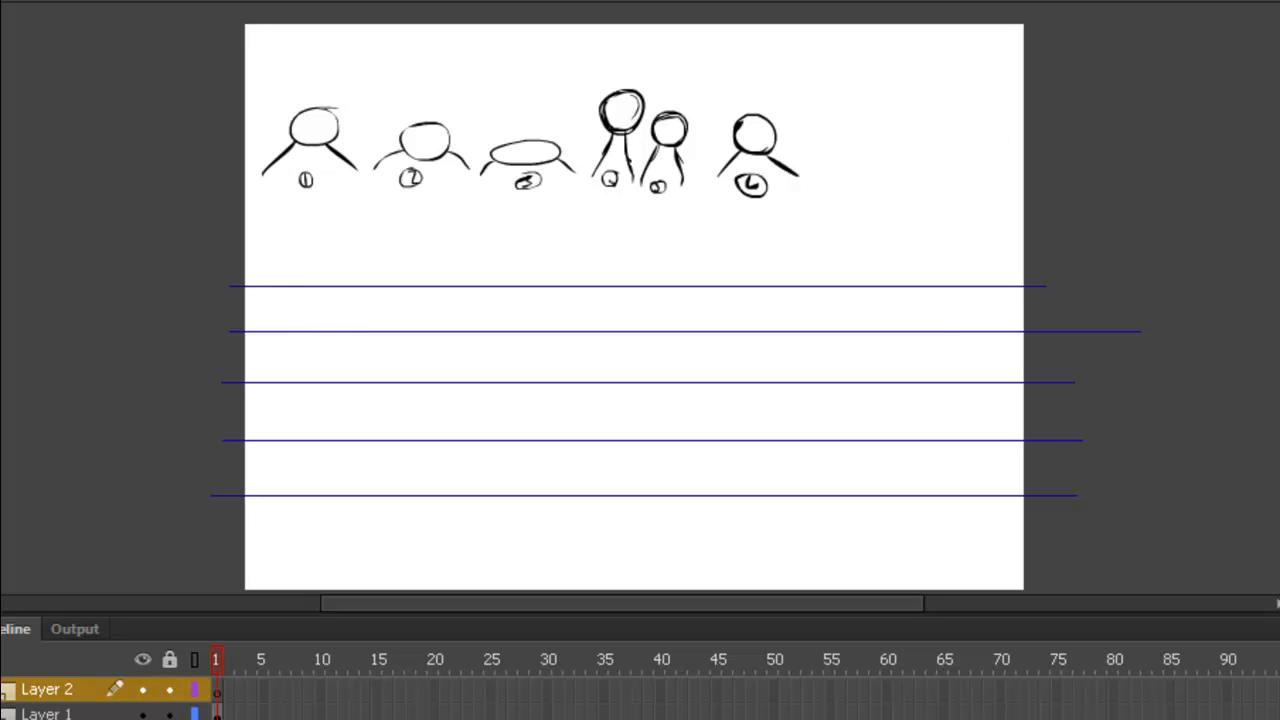
mouse_move(290, 287)
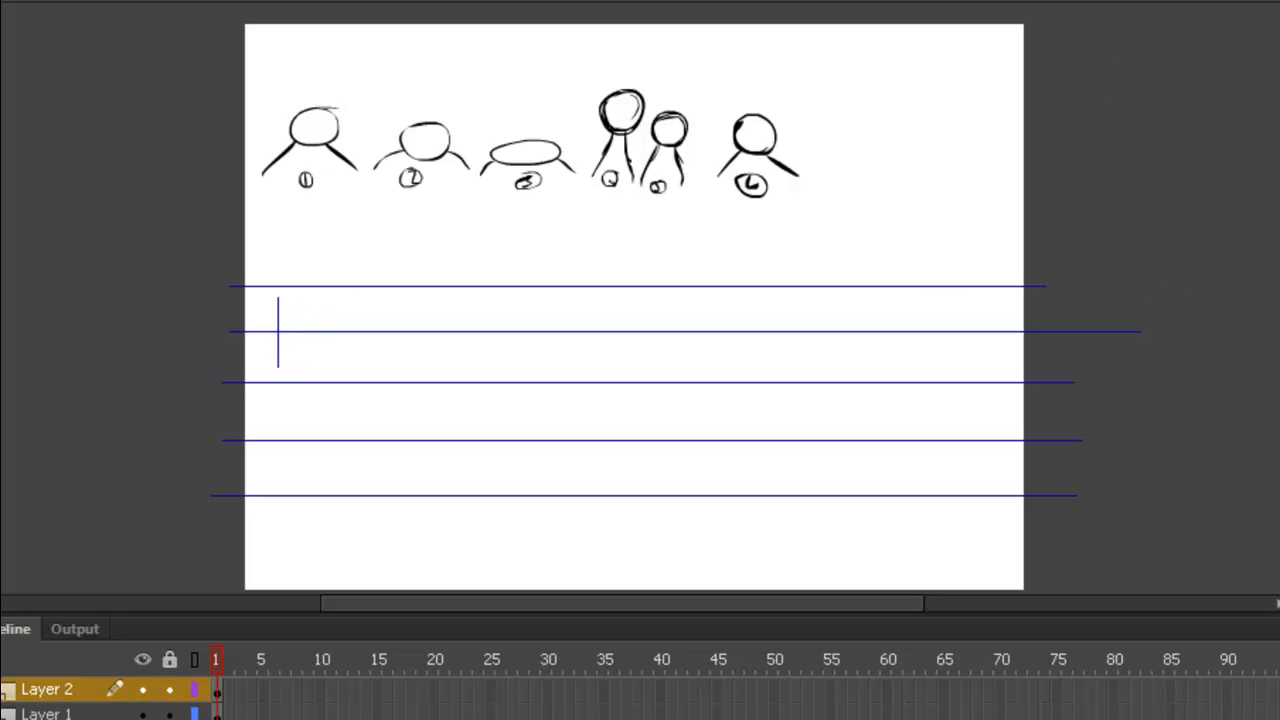
mouse_move(523, 323)
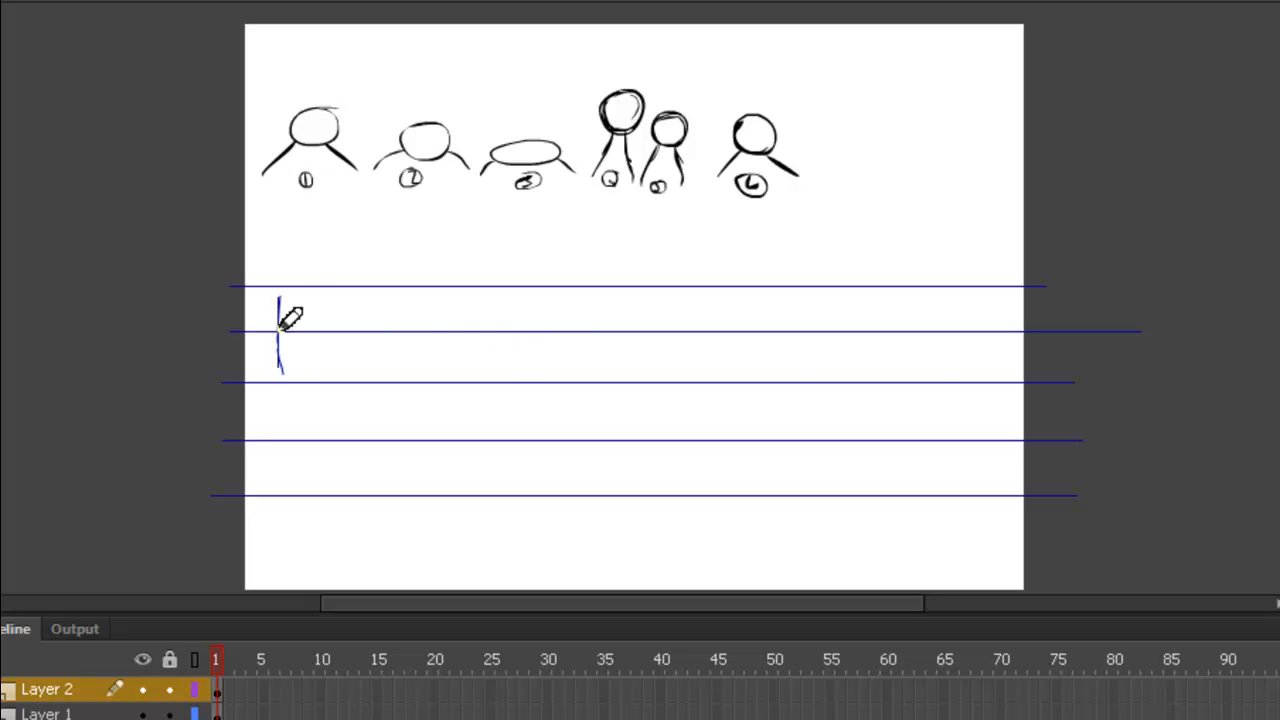
- Draw the boxy first head with pointed cat ears and face details on Layer 2
drag(280, 295, 415, 300)
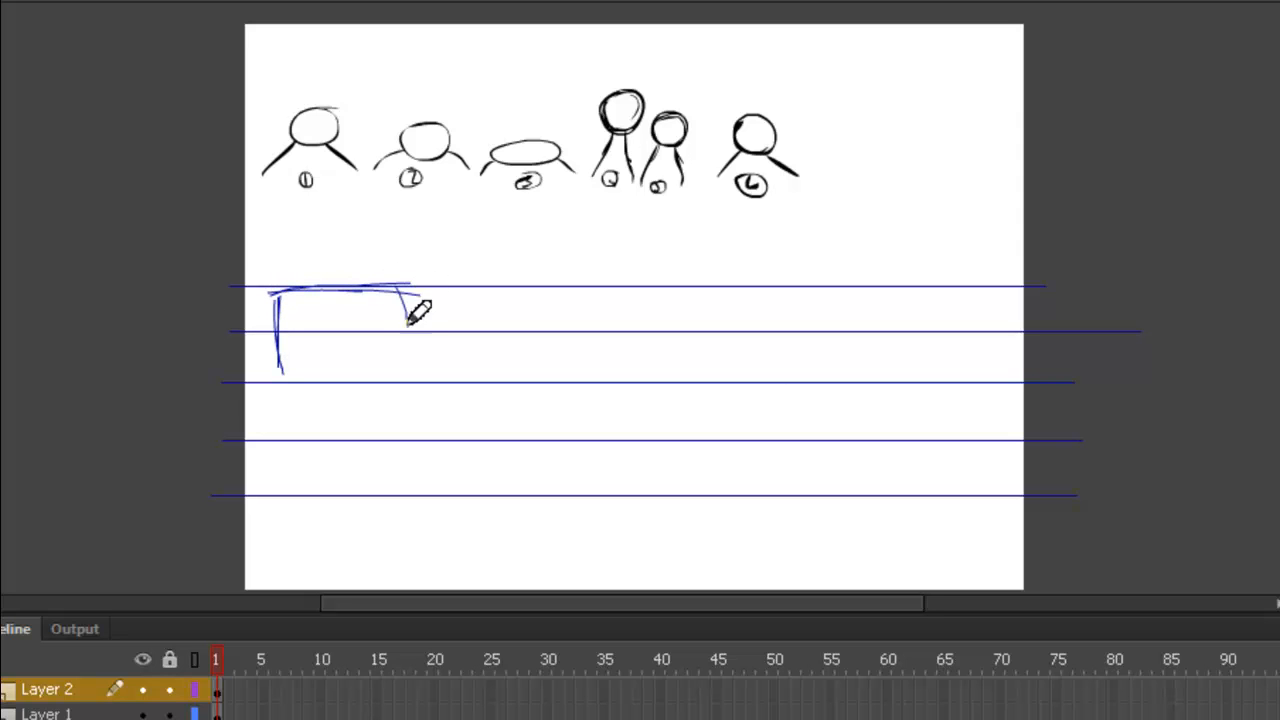
drag(410, 300, 280, 380)
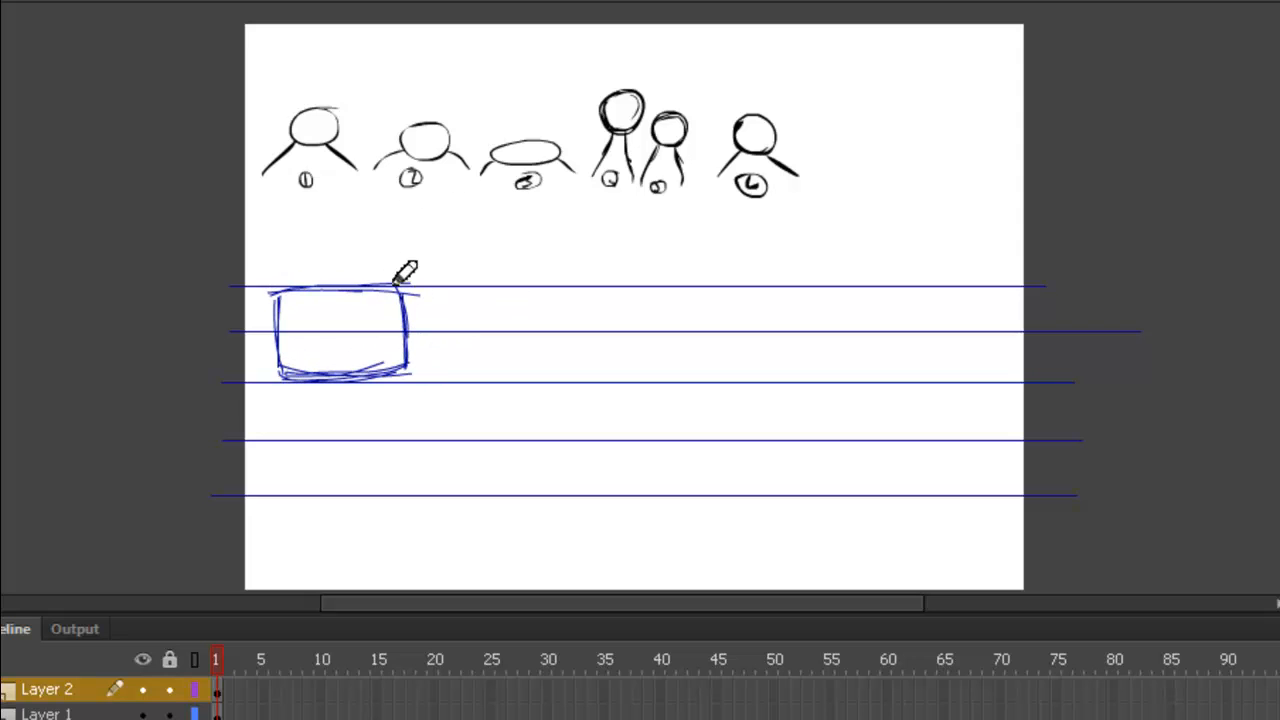
drag(400, 290, 420, 240)
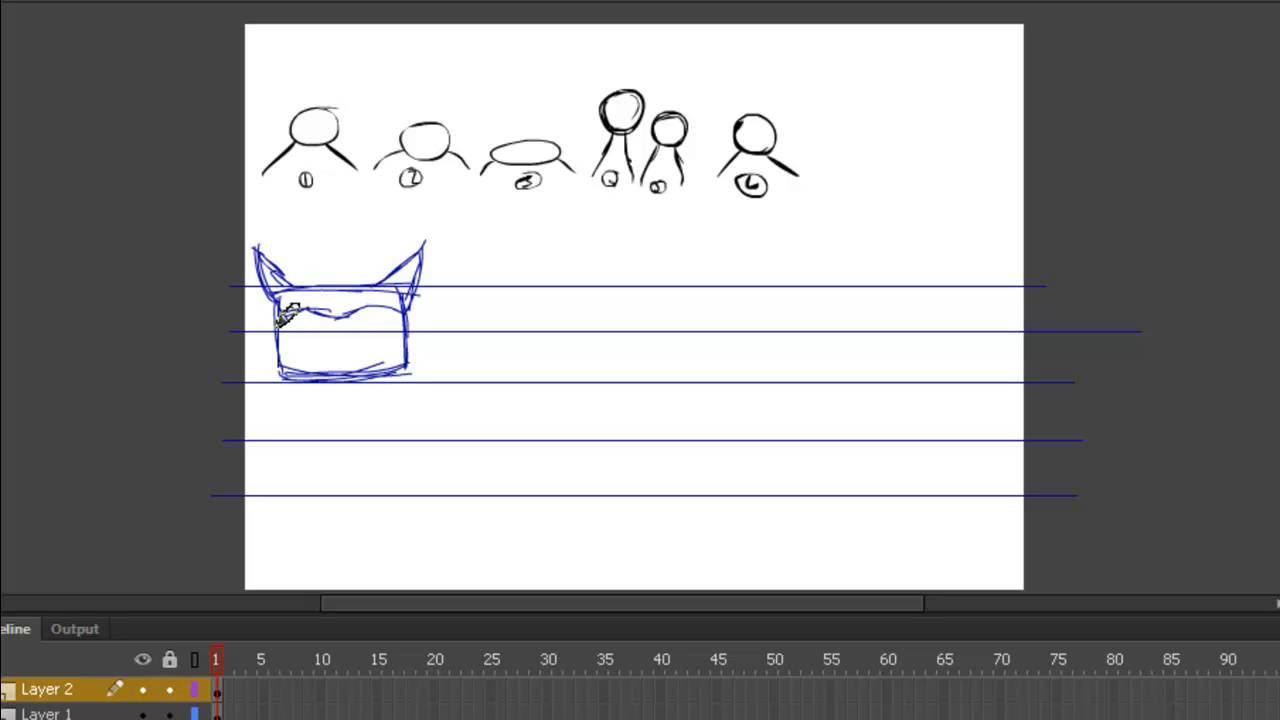
drag(285, 325, 360, 325)
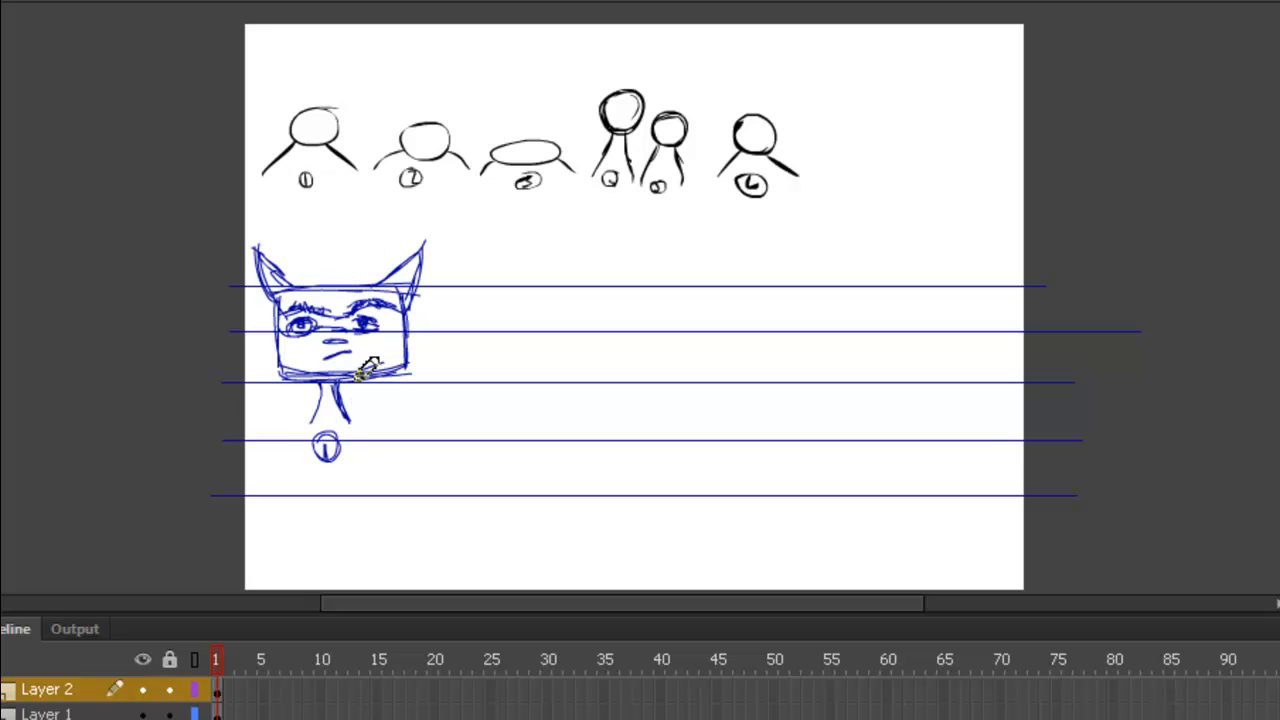
mouse_move(328, 620)
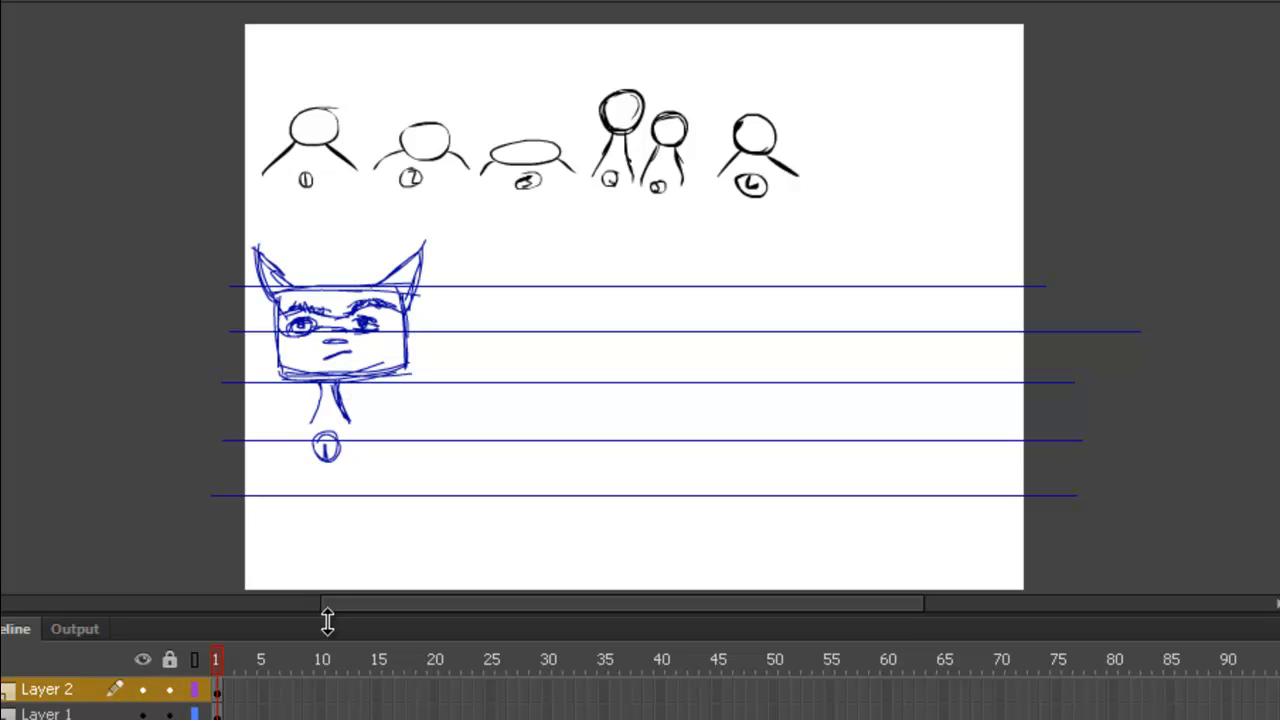
mouse_move(255, 660)
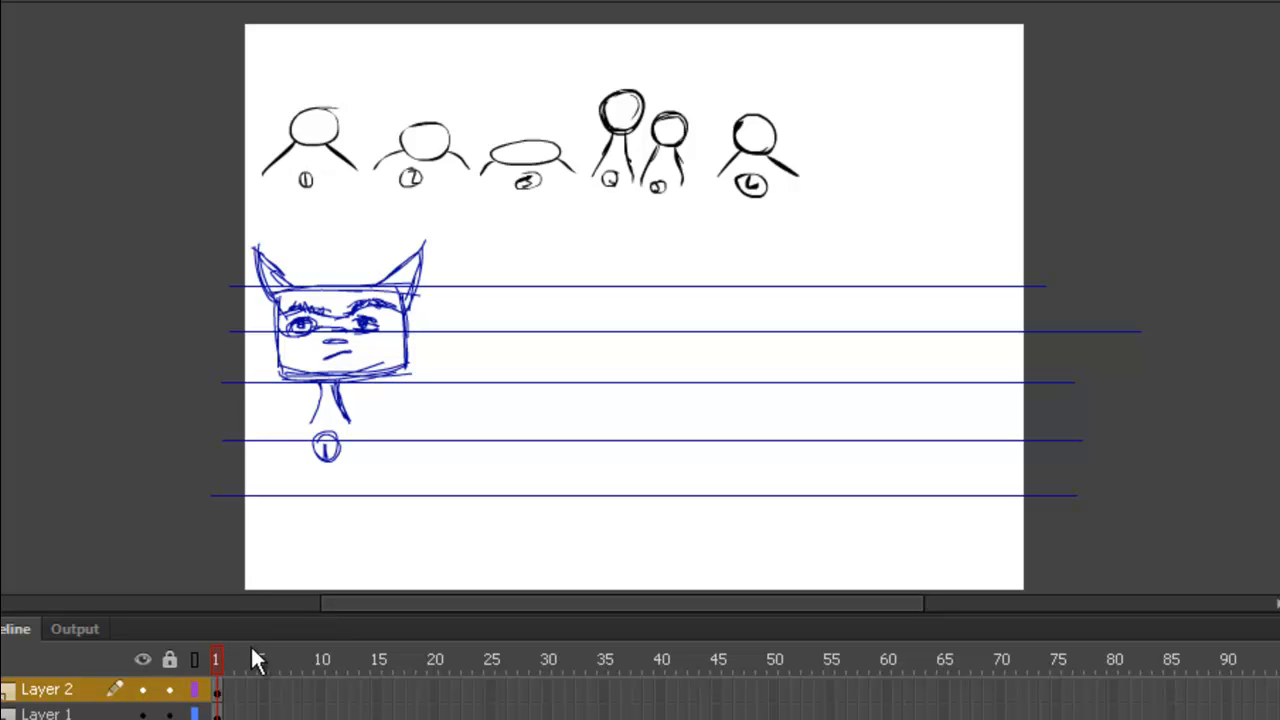
mouse_move(170, 705)
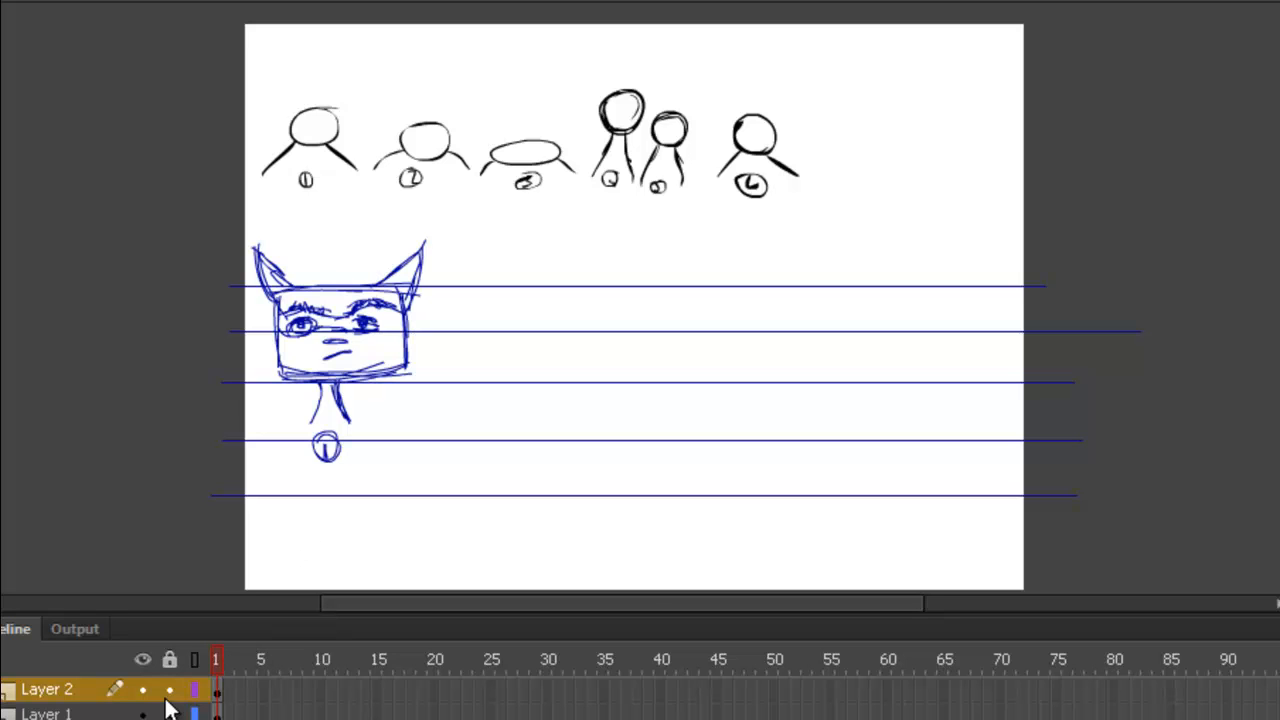
- Extend Layer 1's thumbnail sketches out to frame 30
right_click(216, 690)
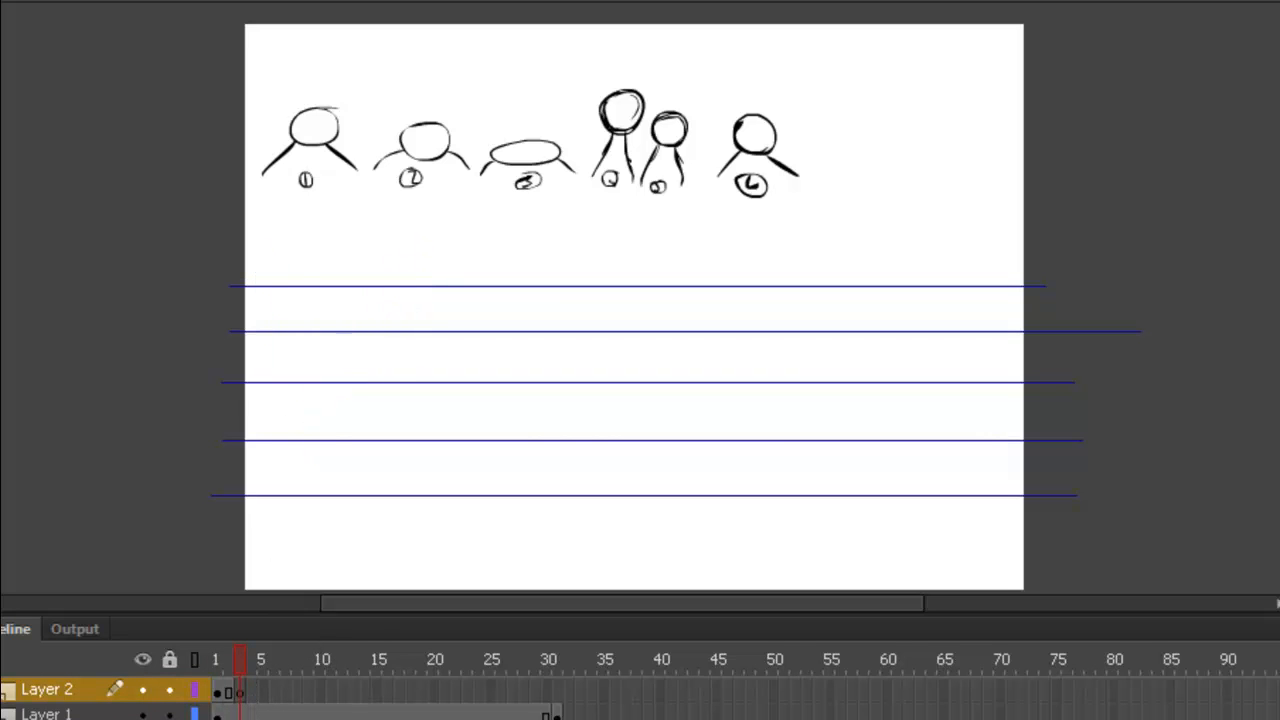
- Trace a flattened wide cat-eared head with brow line, eyes and face over the faded sketch
click(240, 660)
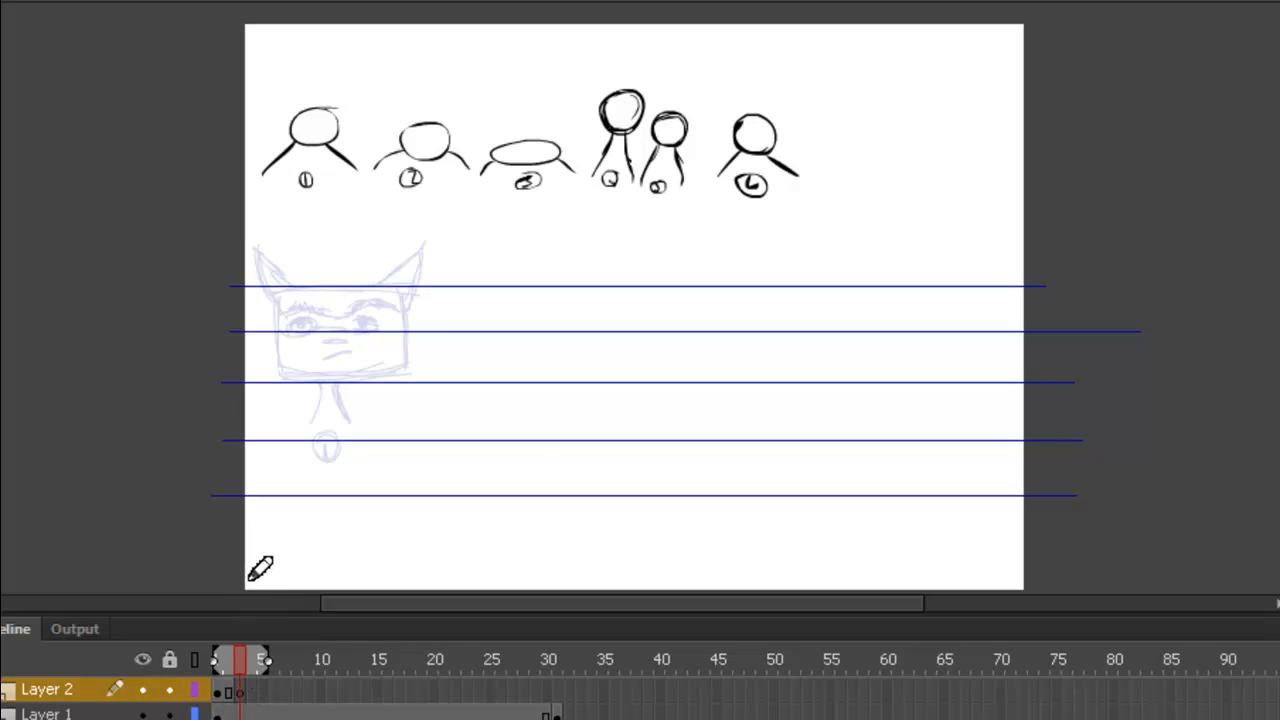
mouse_move(295, 343)
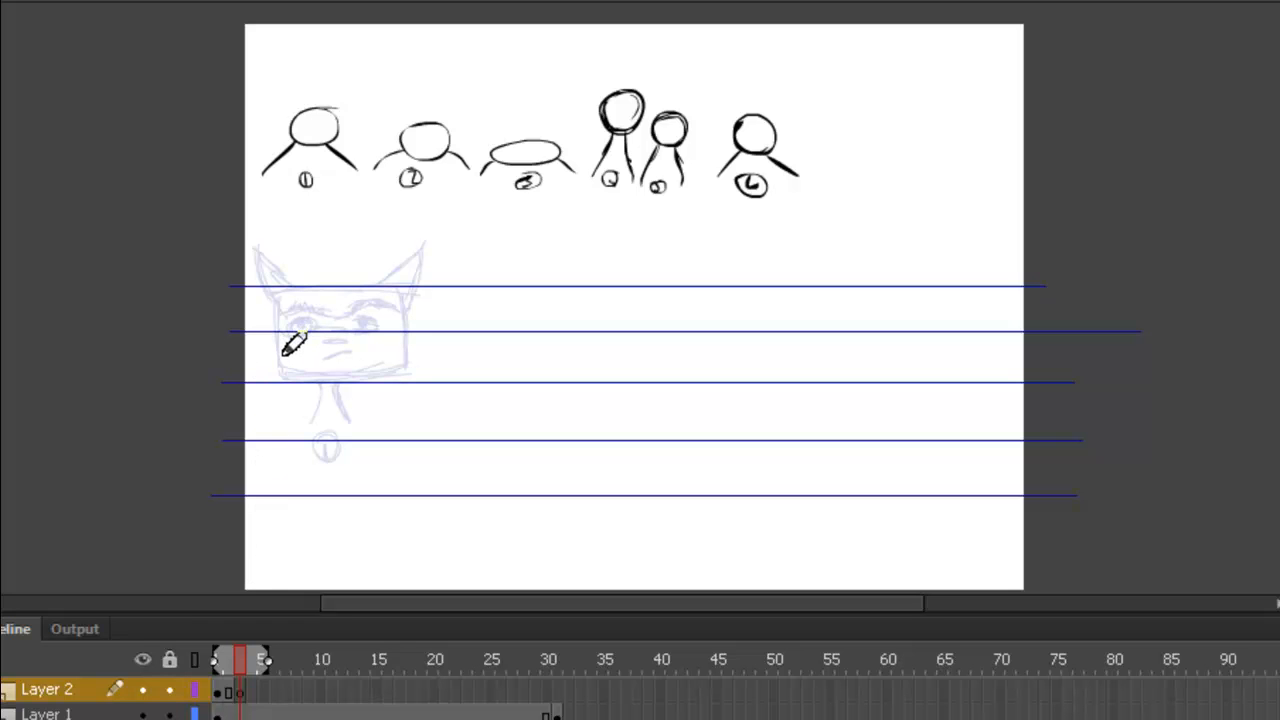
mouse_move(285, 335)
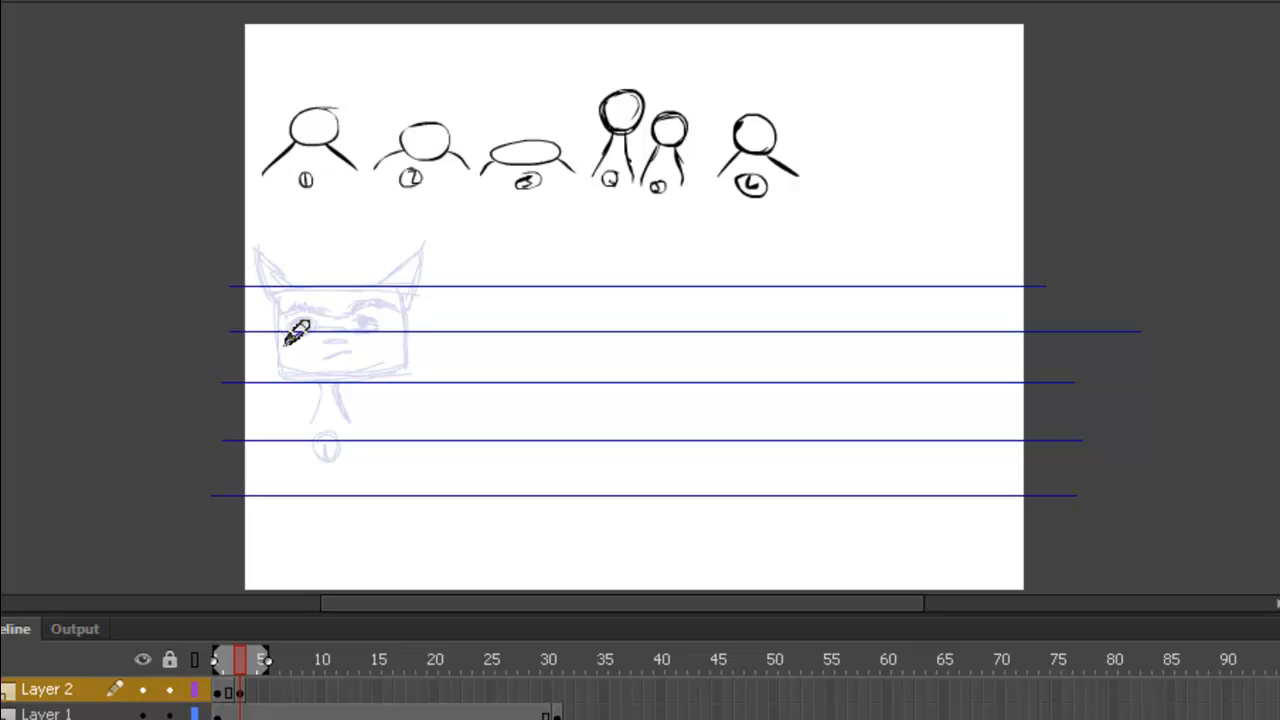
drag(290, 338, 385, 328)
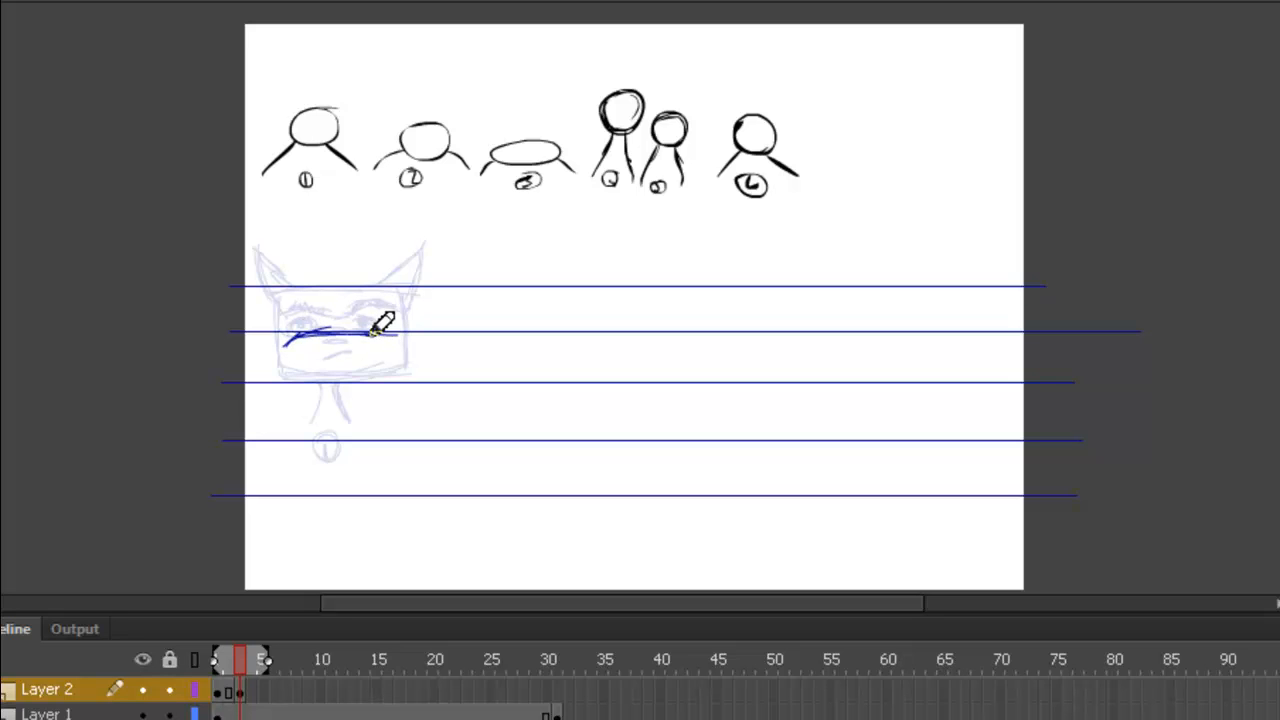
drag(385, 325, 300, 340)
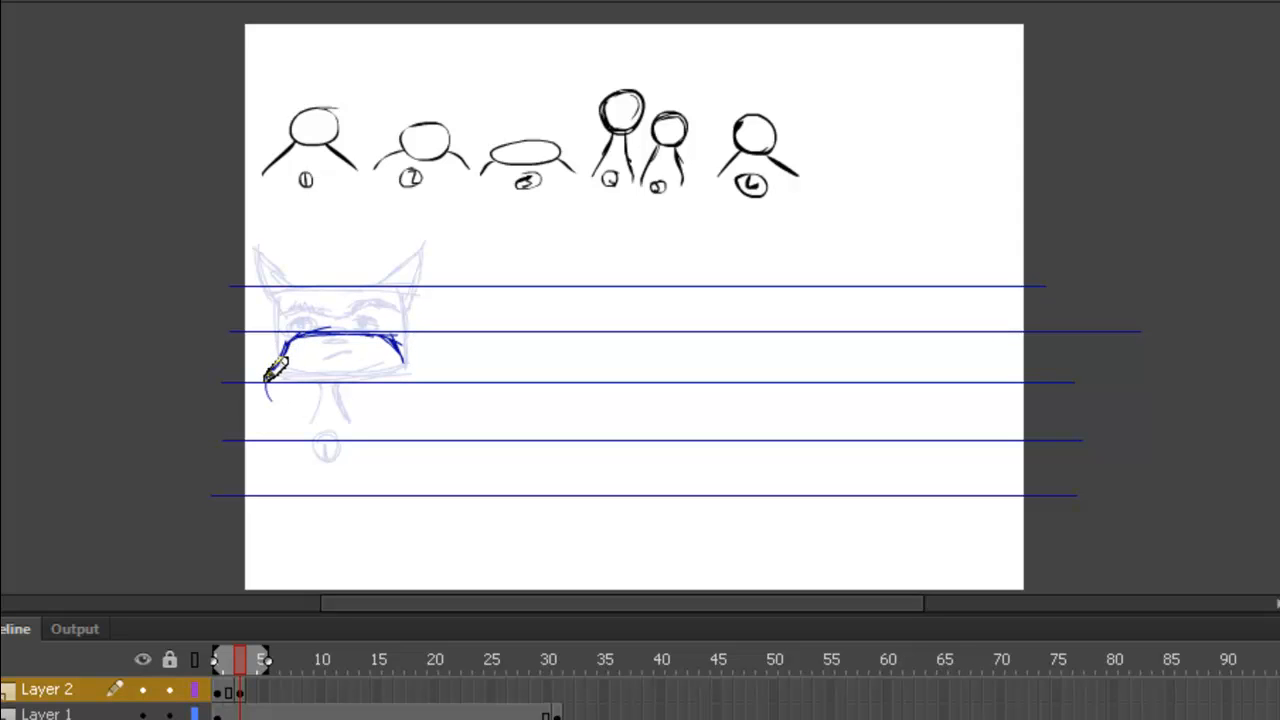
drag(270, 375, 340, 395)
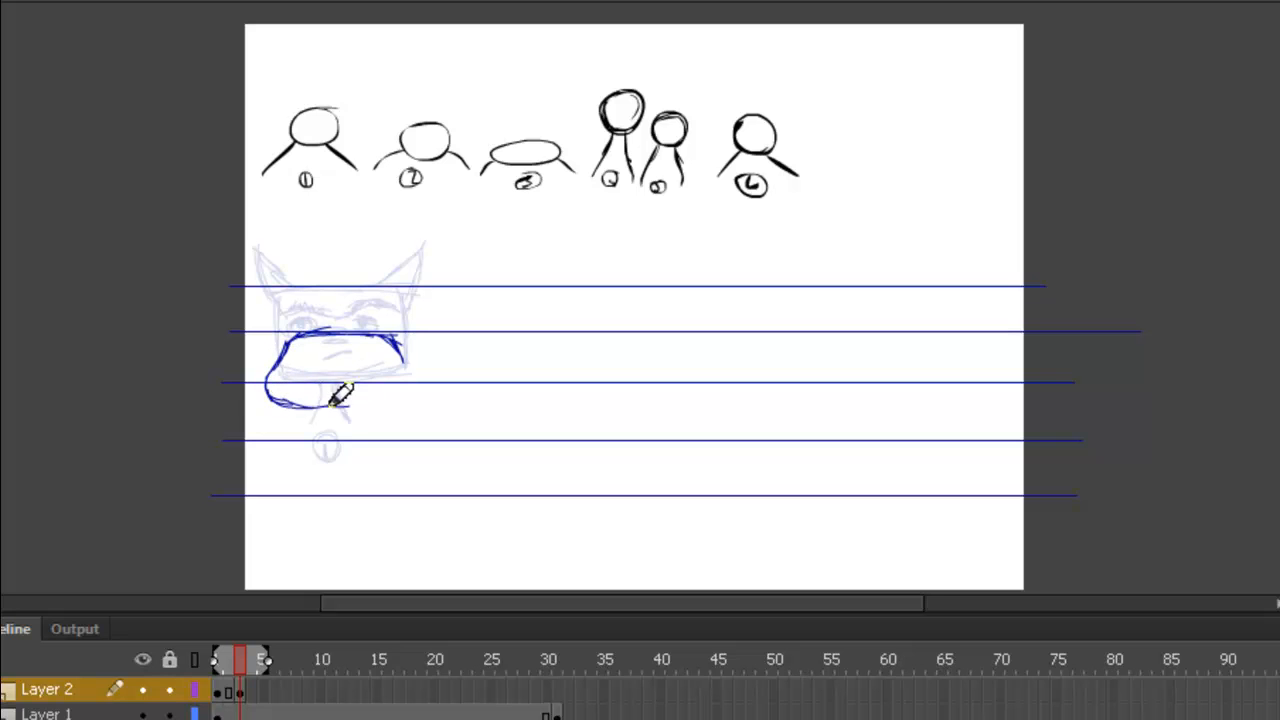
drag(340, 395, 410, 350)
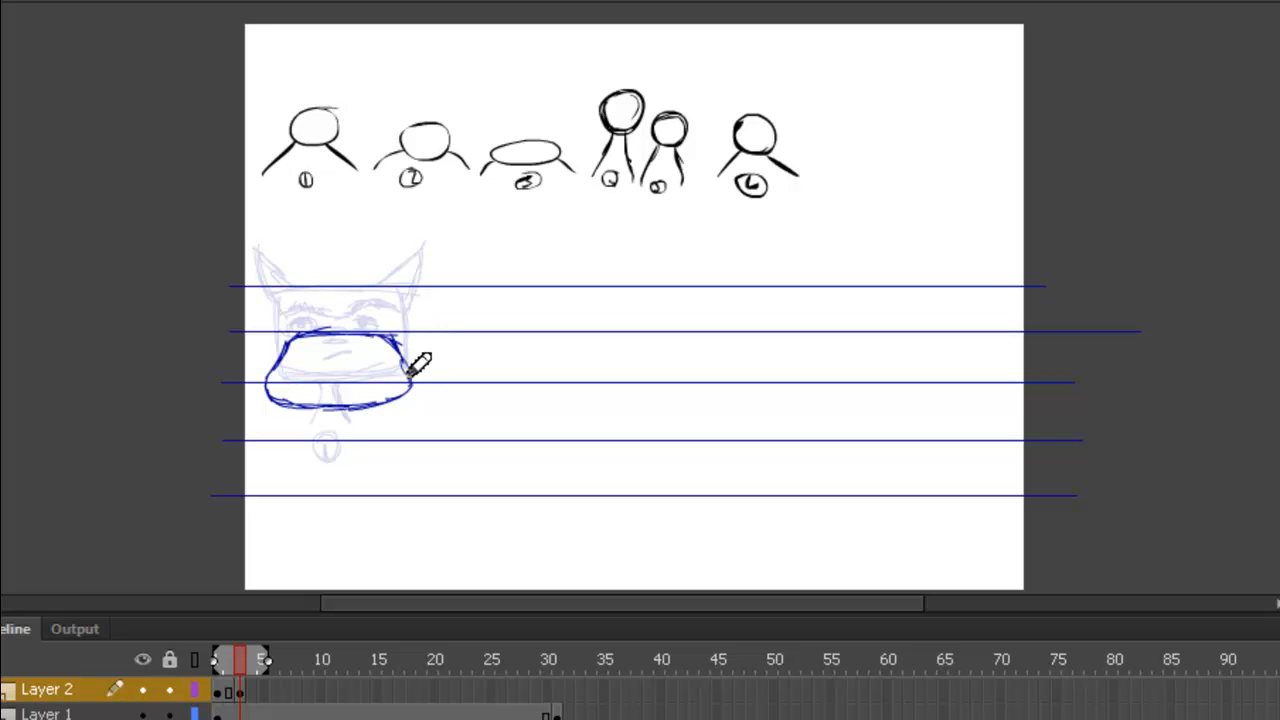
mouse_move(410, 310)
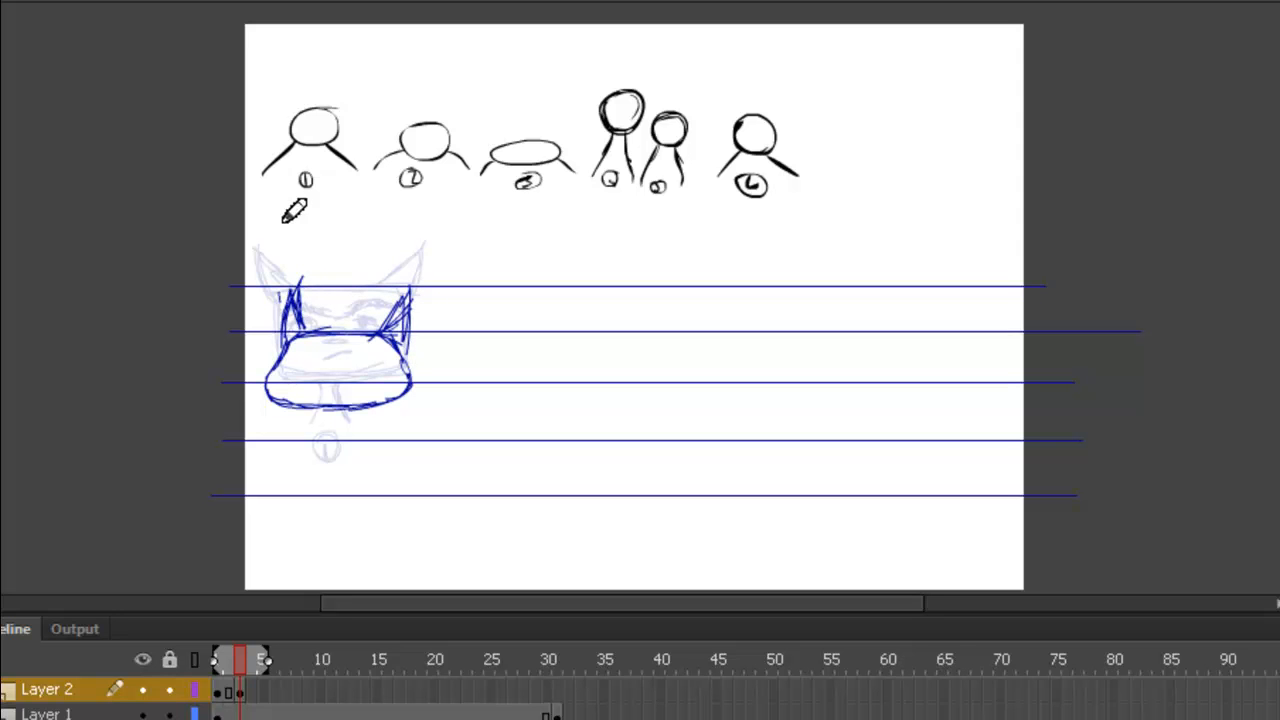
mouse_move(335, 380)
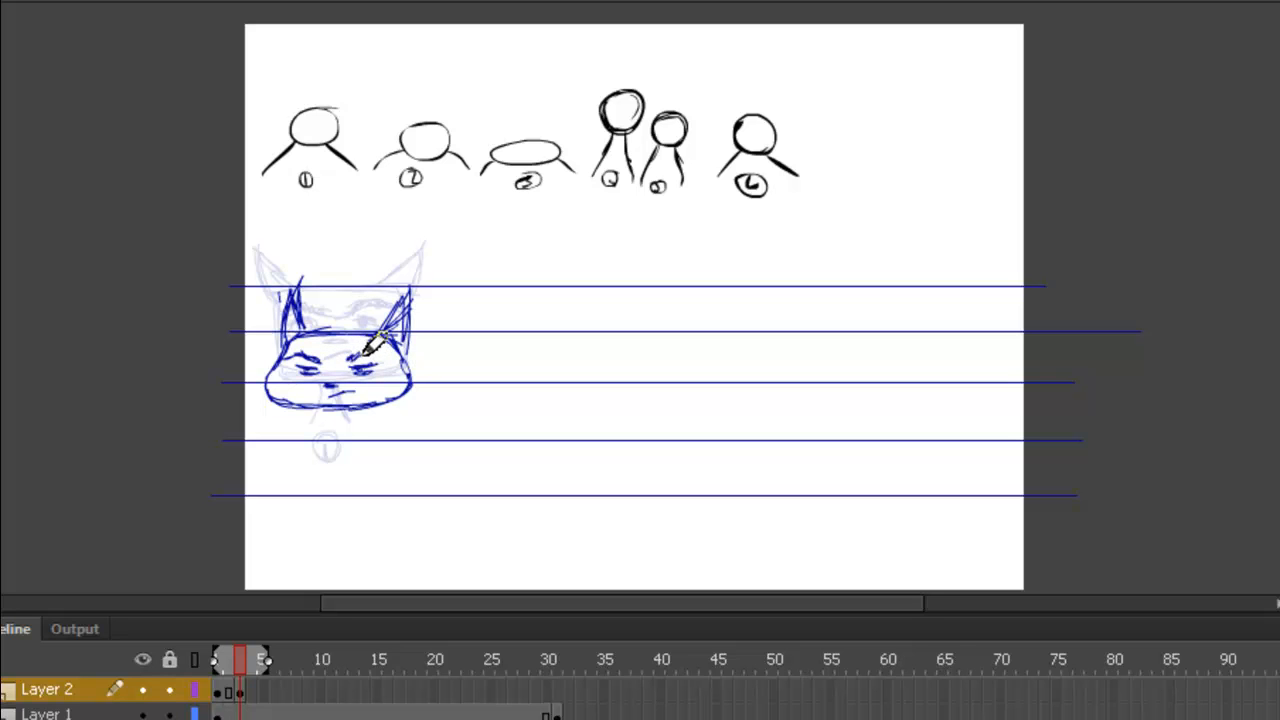
drag(375, 345, 335, 405)
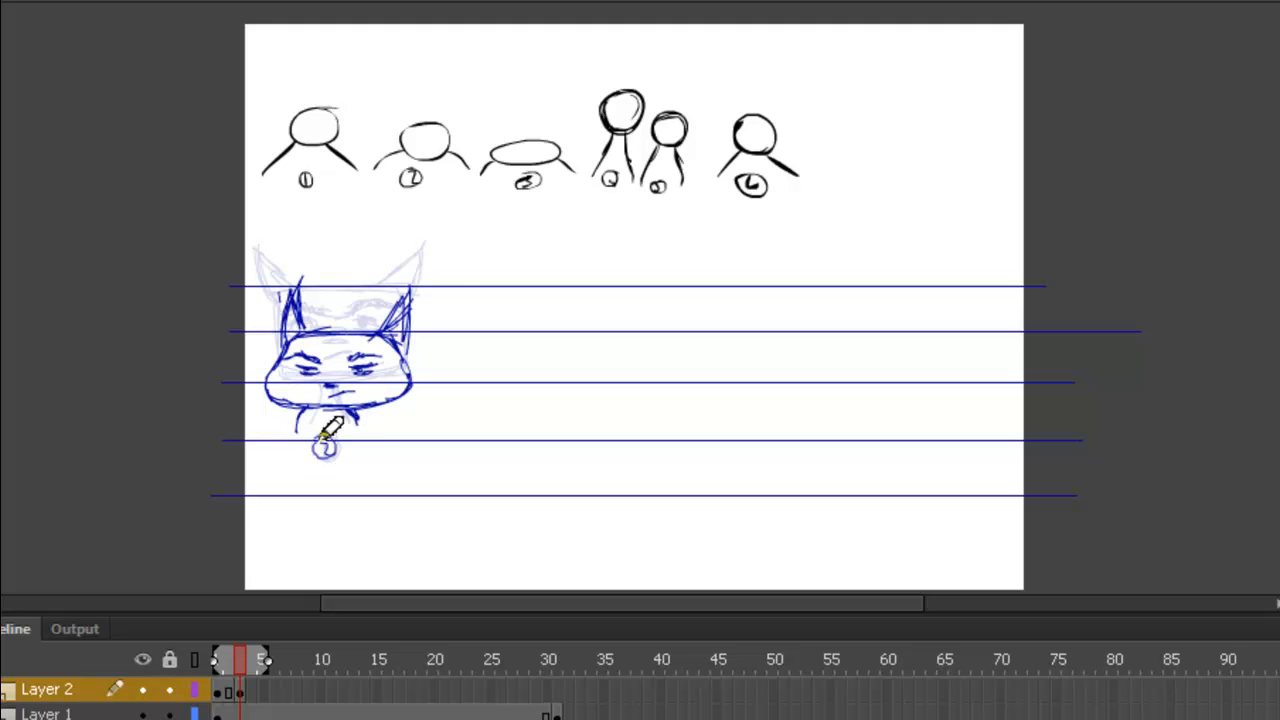
mouse_move(480, 140)
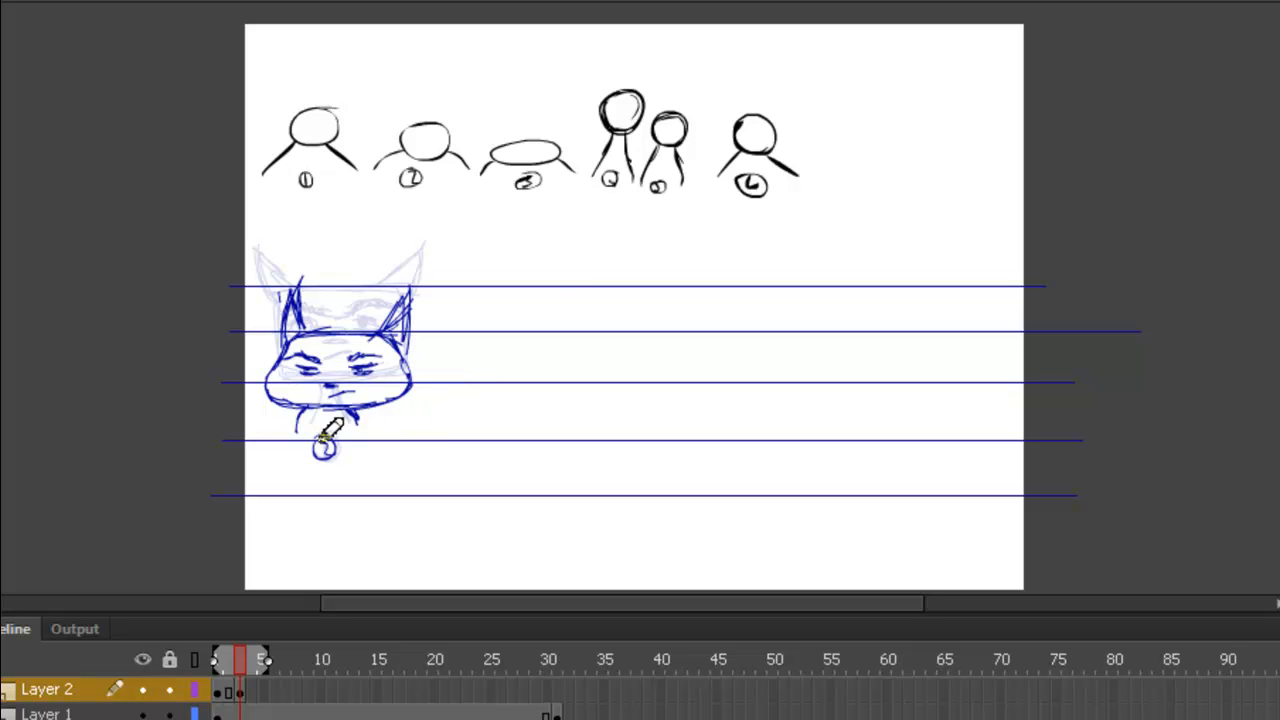
mouse_move(335, 435)
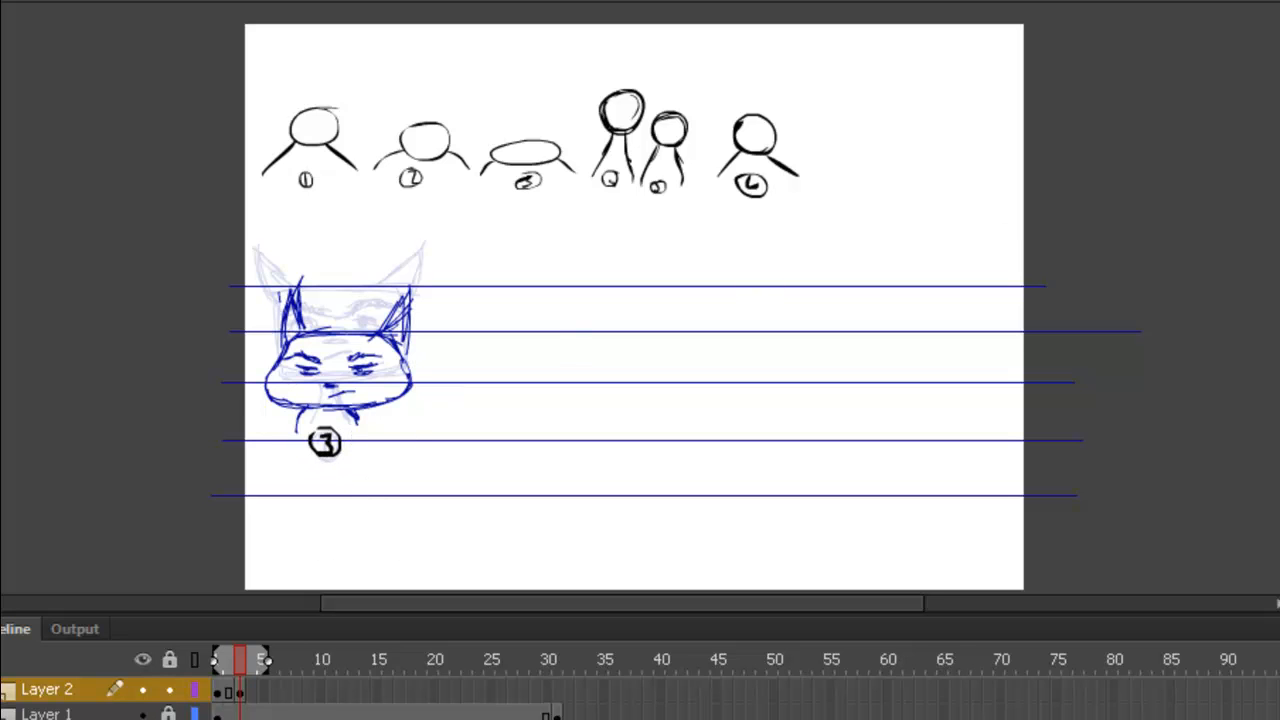
mouse_move(370, 622)
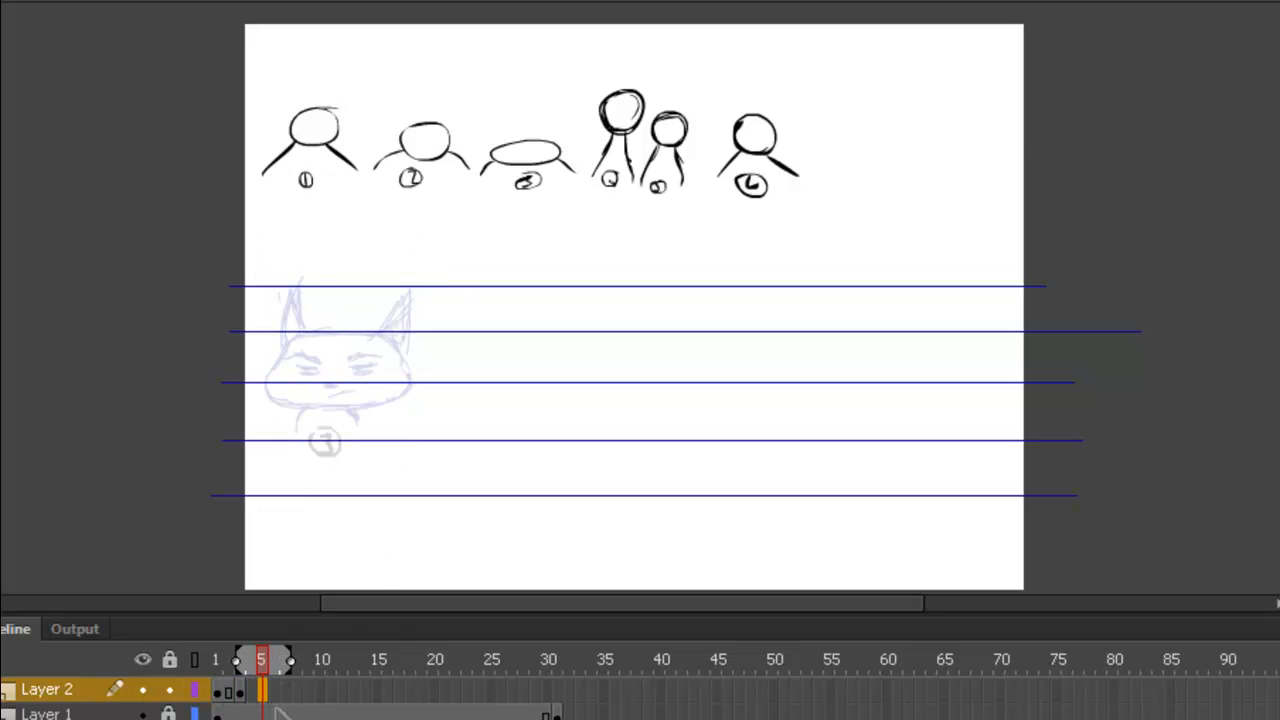
- Add a blank frame, sketch the squashed head outline, then step back to the earlier pose
right_click(262, 690)
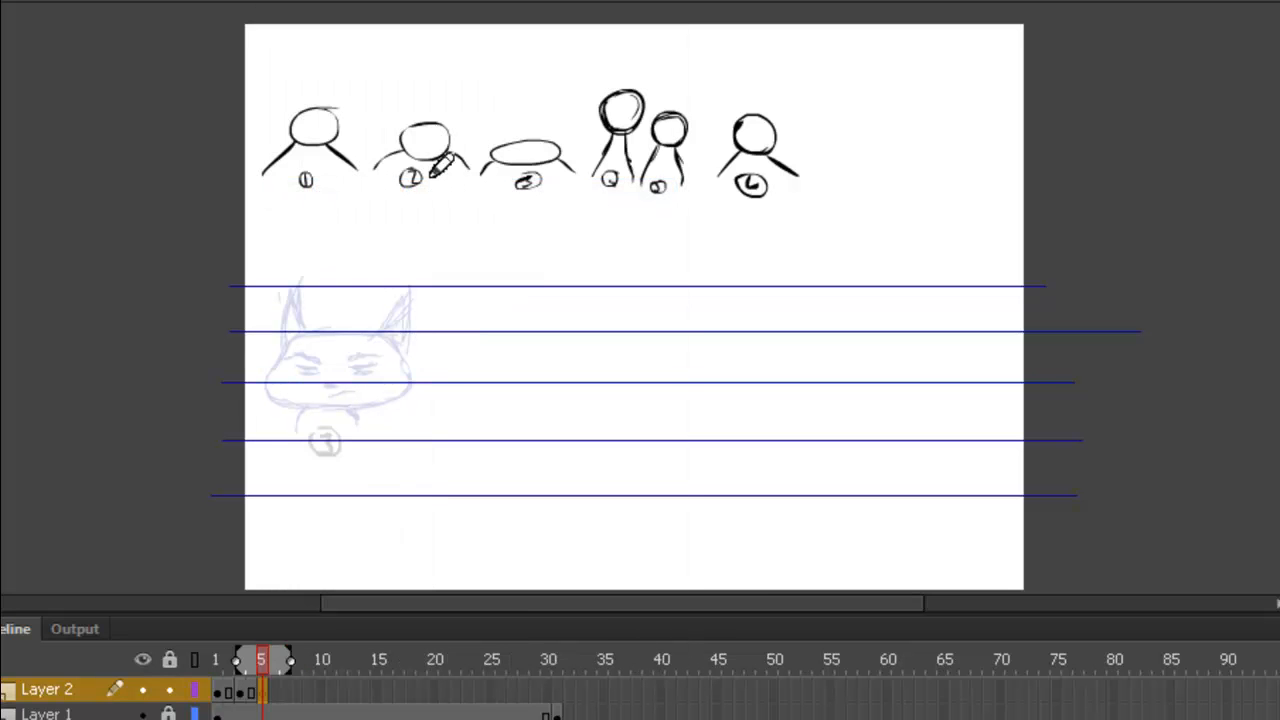
mouse_move(445, 220)
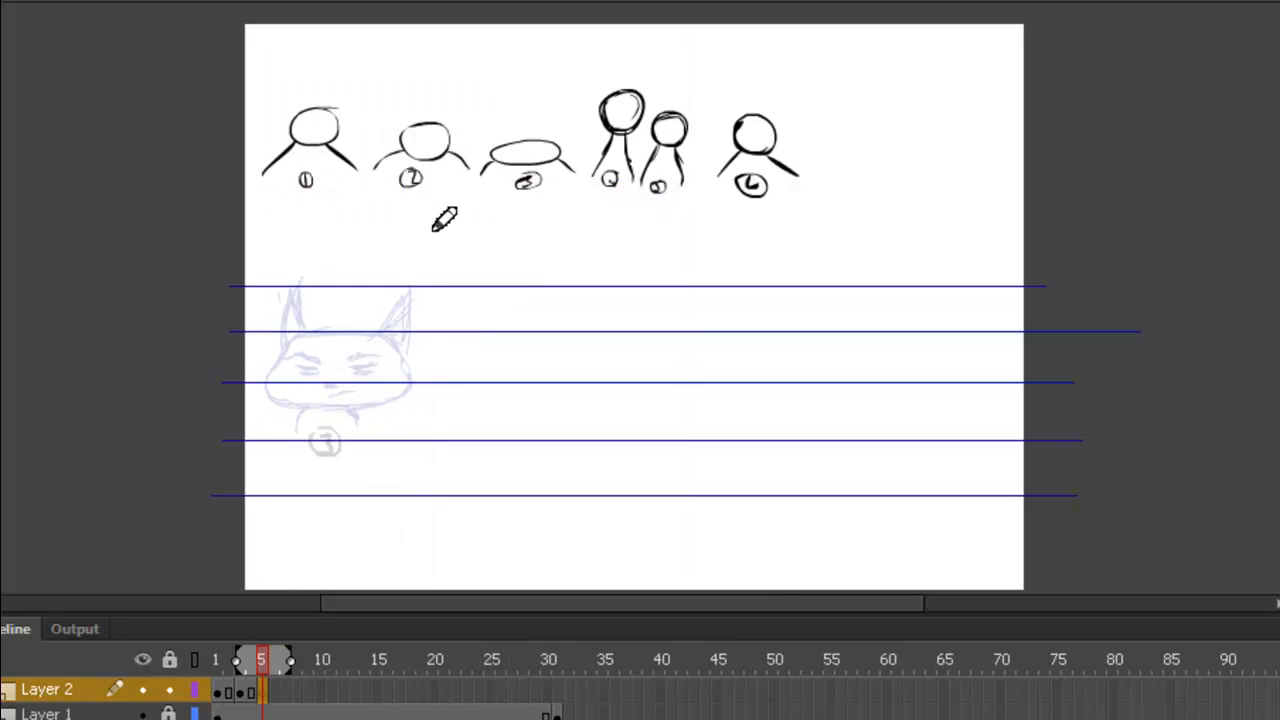
mouse_move(408, 263)
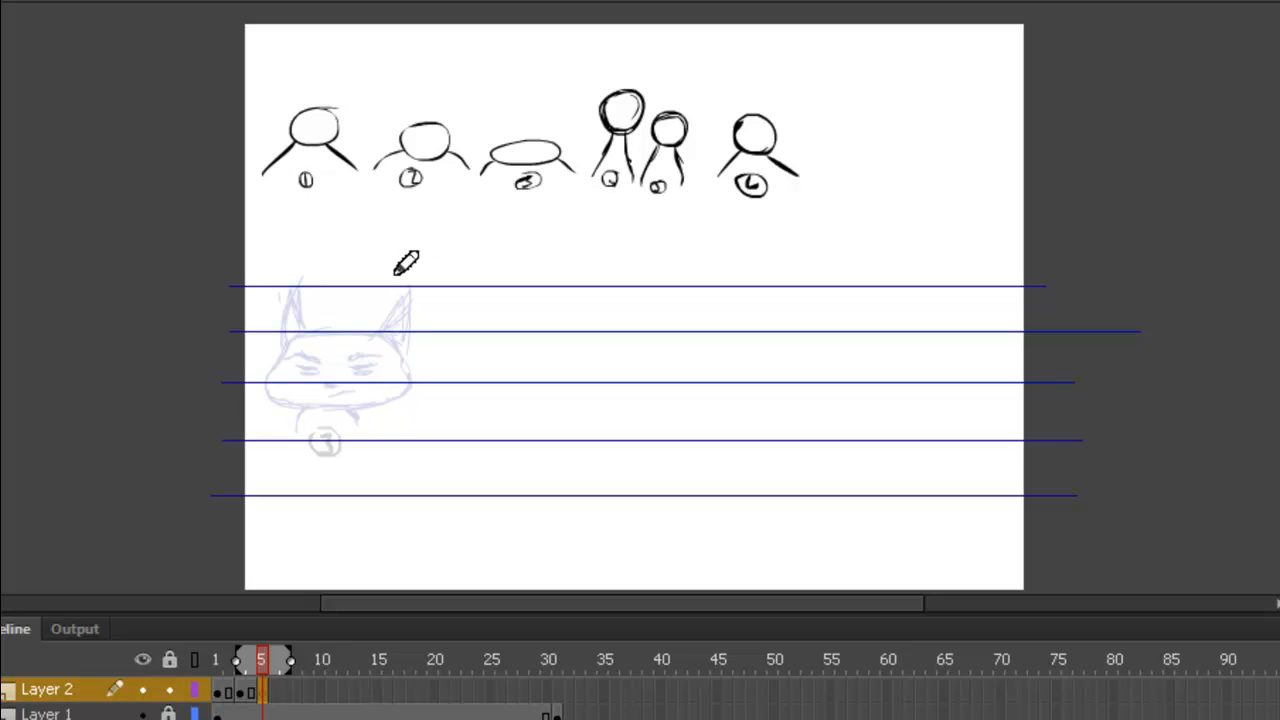
mouse_move(415, 105)
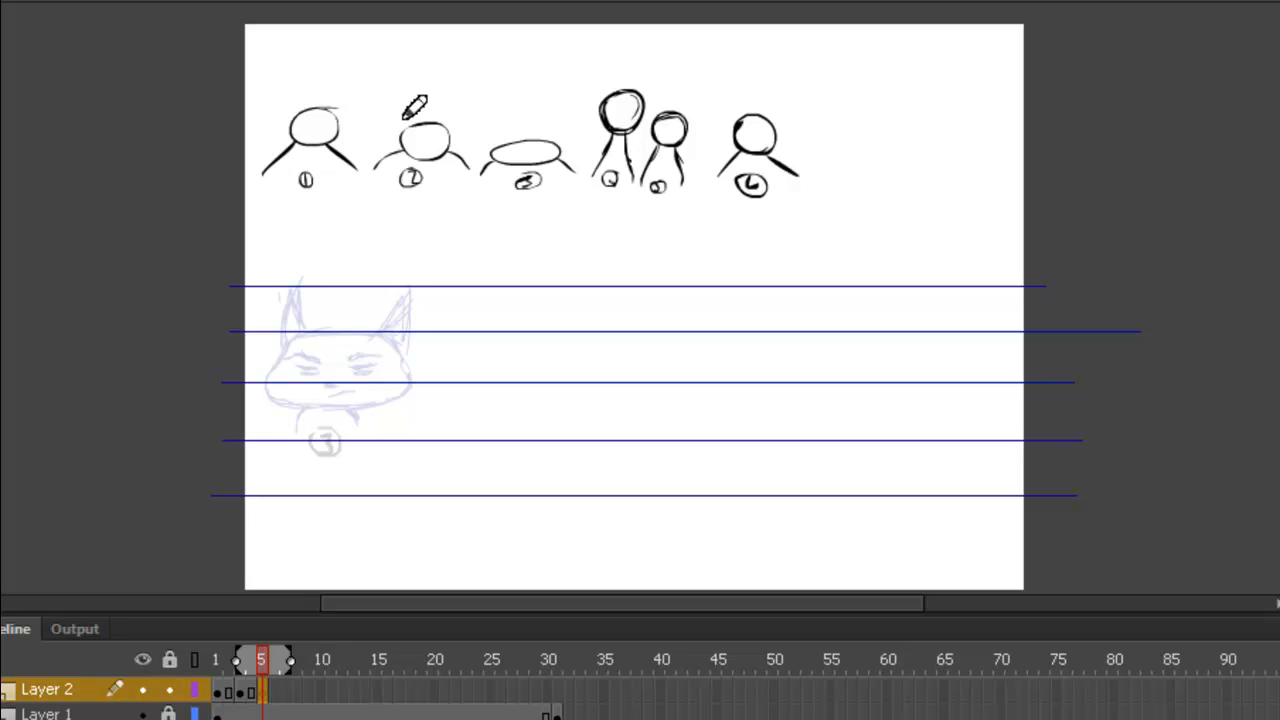
mouse_move(330, 328)
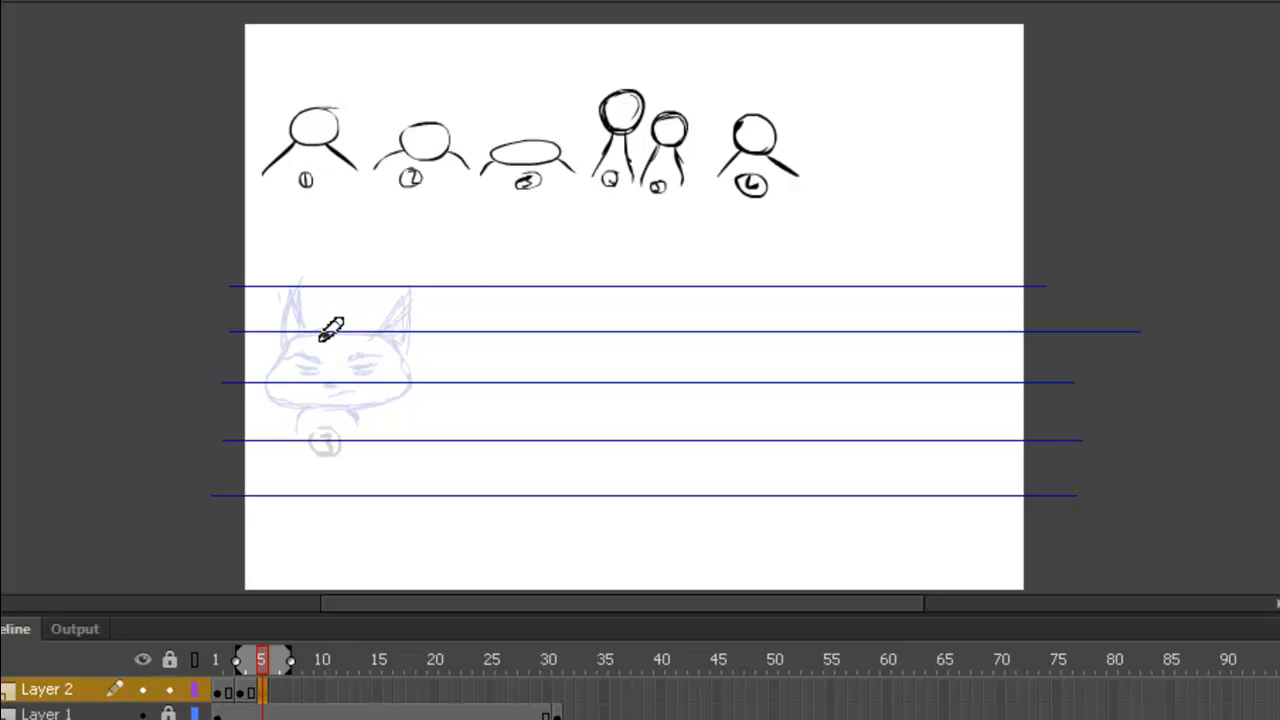
mouse_move(305, 330)
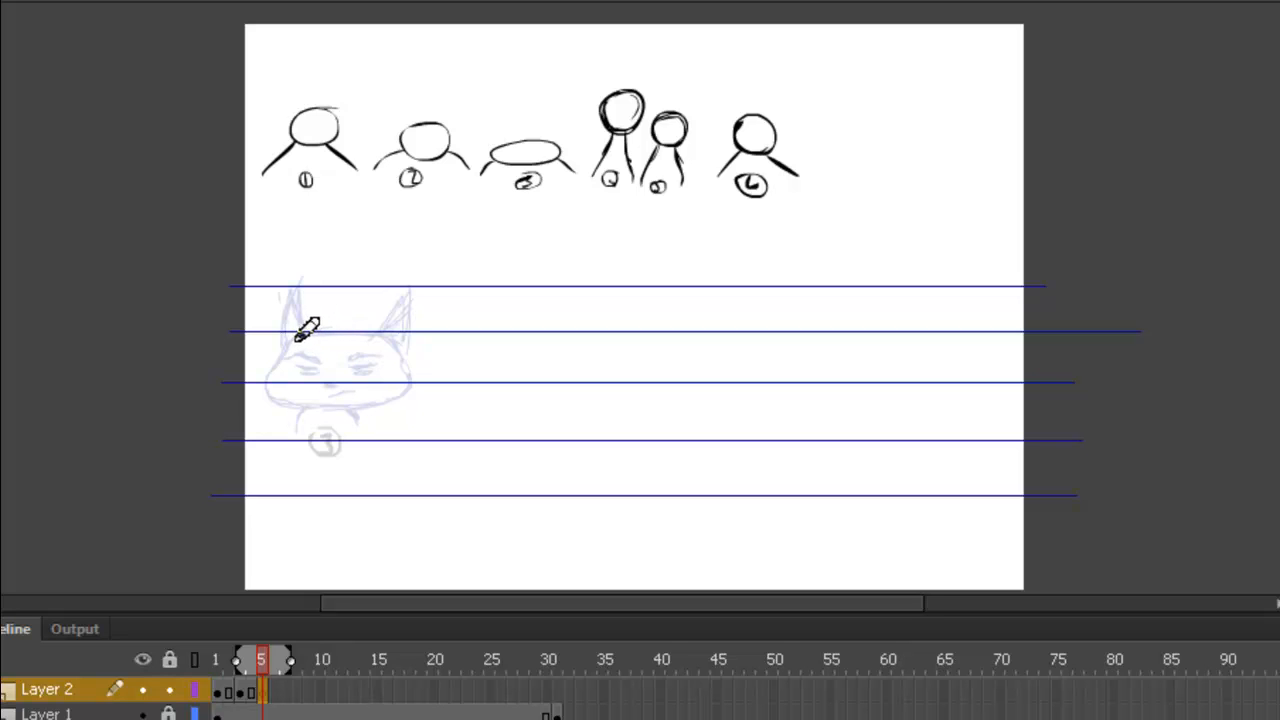
drag(295, 335, 390, 355)
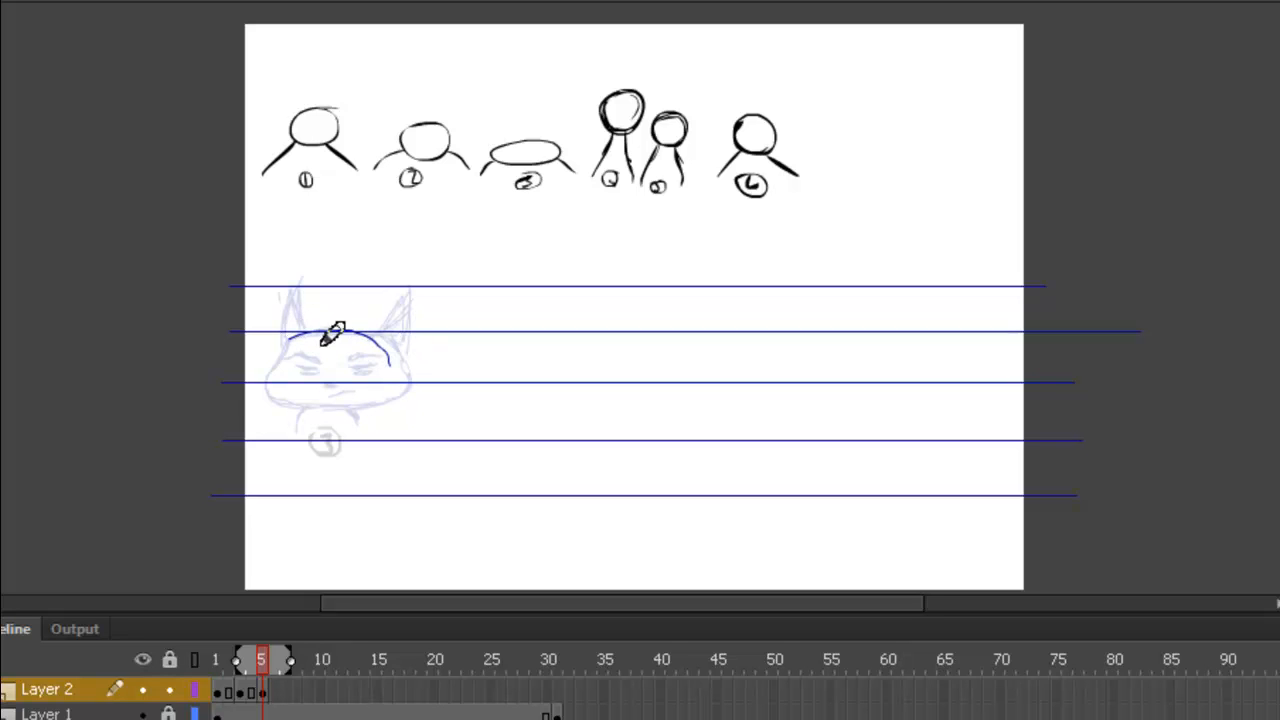
drag(335, 330, 405, 350)
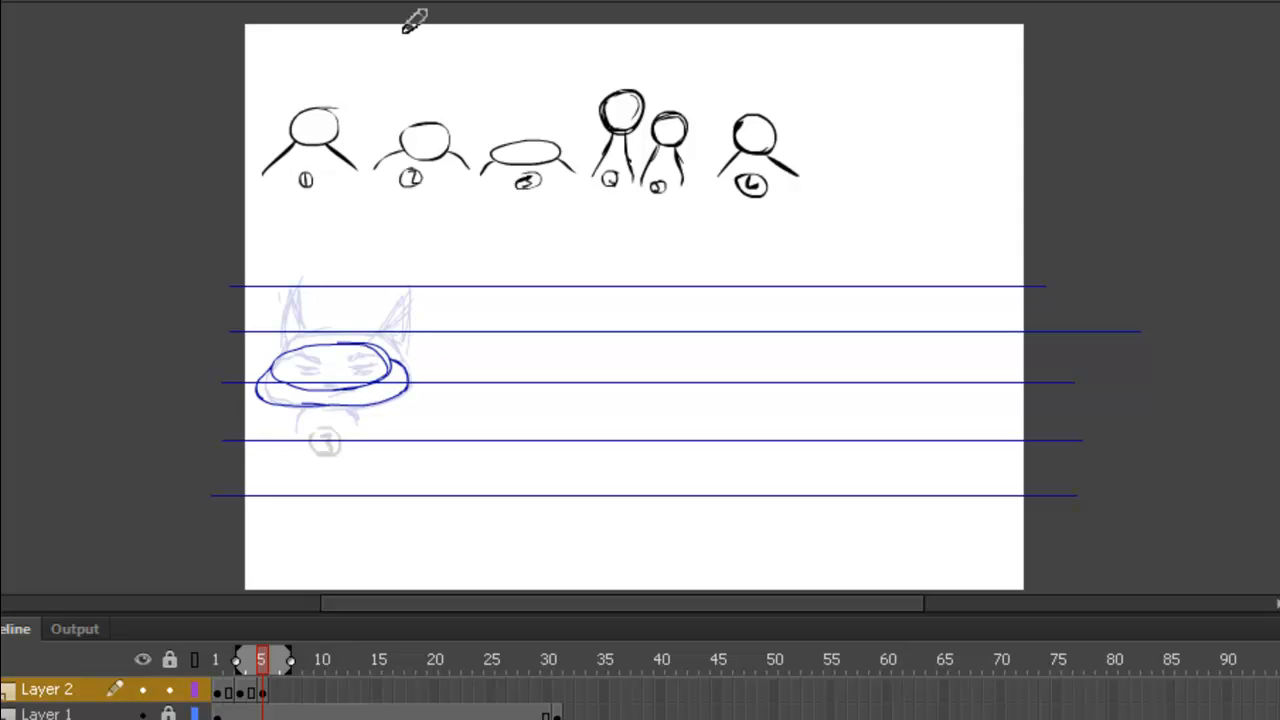
mouse_move(383, 332)
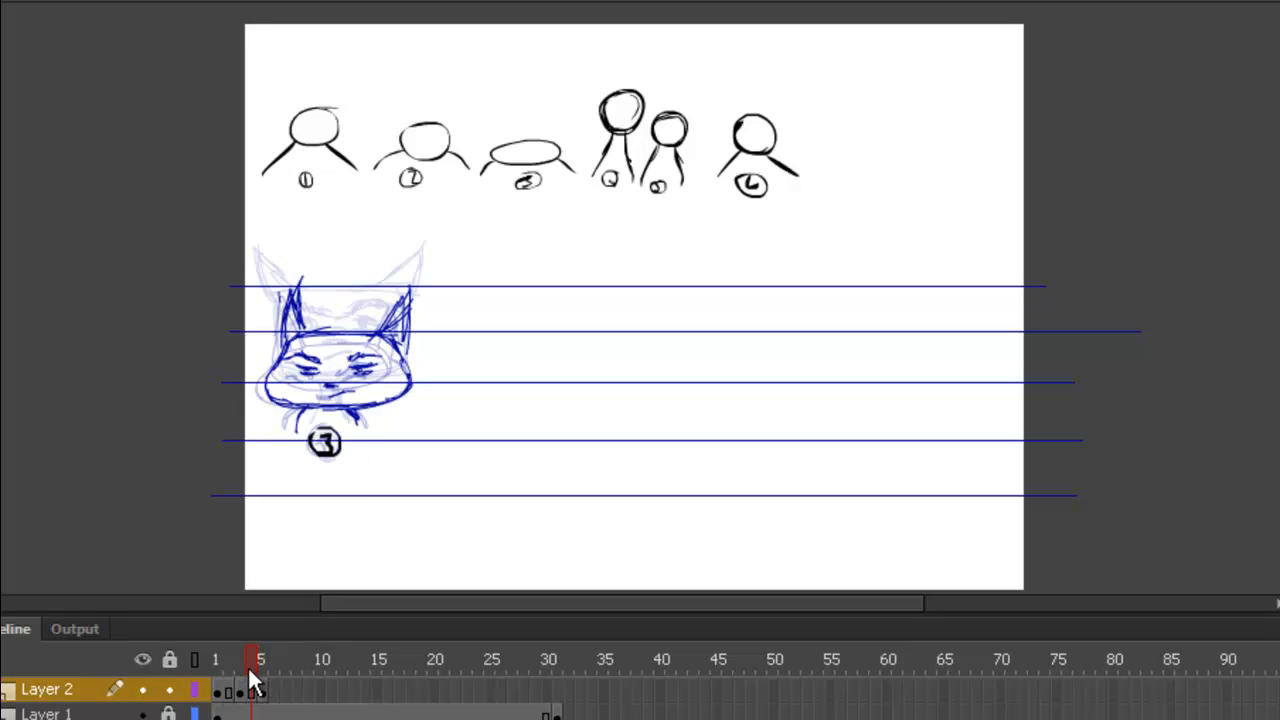
click(216, 659)
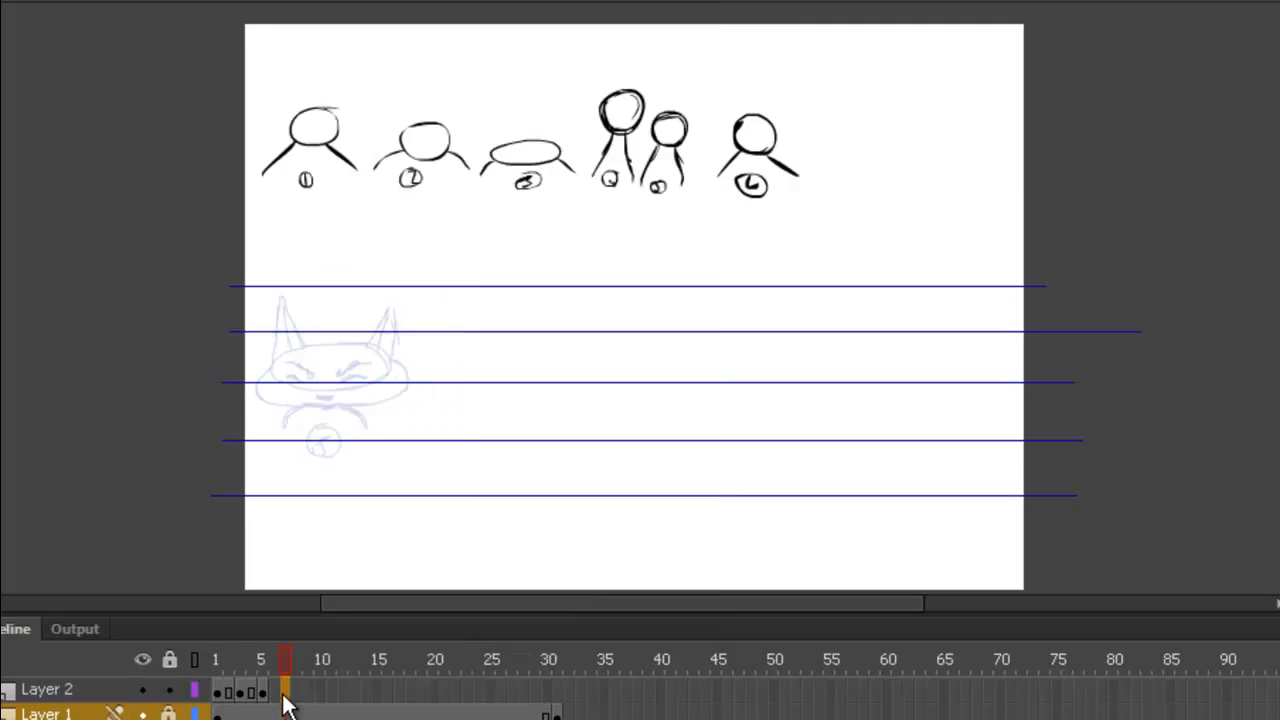
- Insert a keyframe and sketch the round head and body outline in blue
right_click(290, 700)
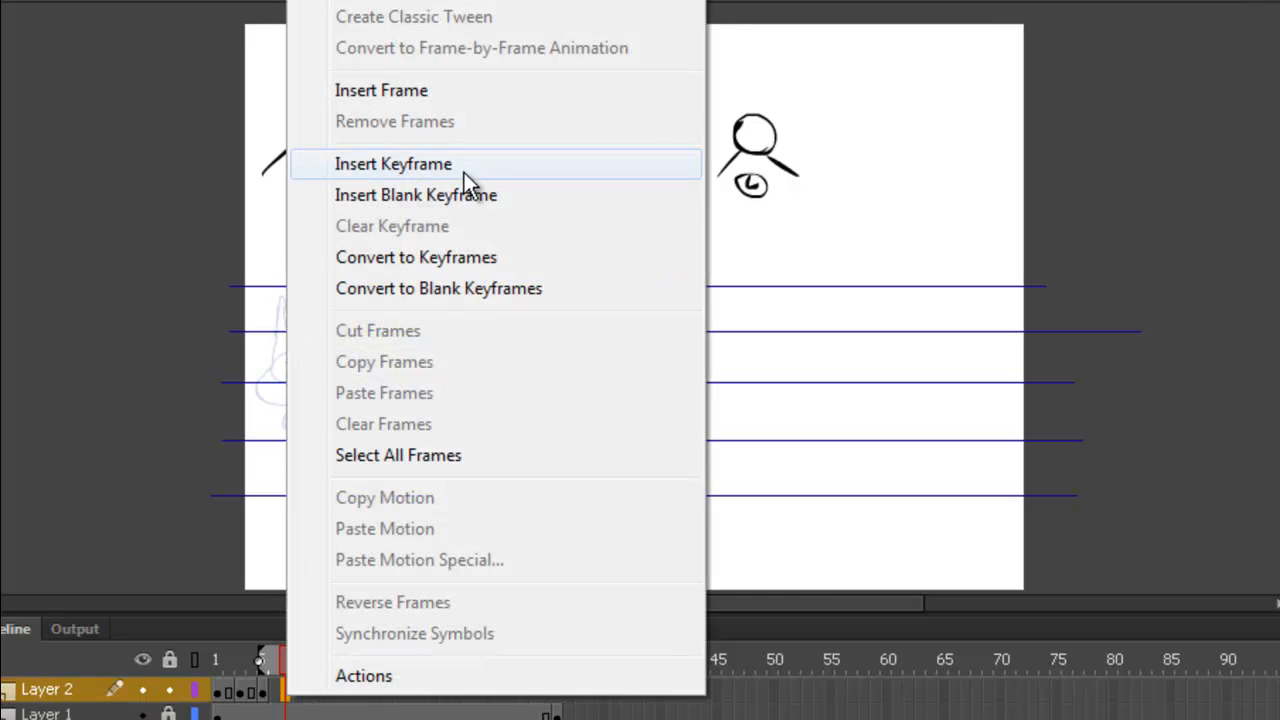
click(393, 163)
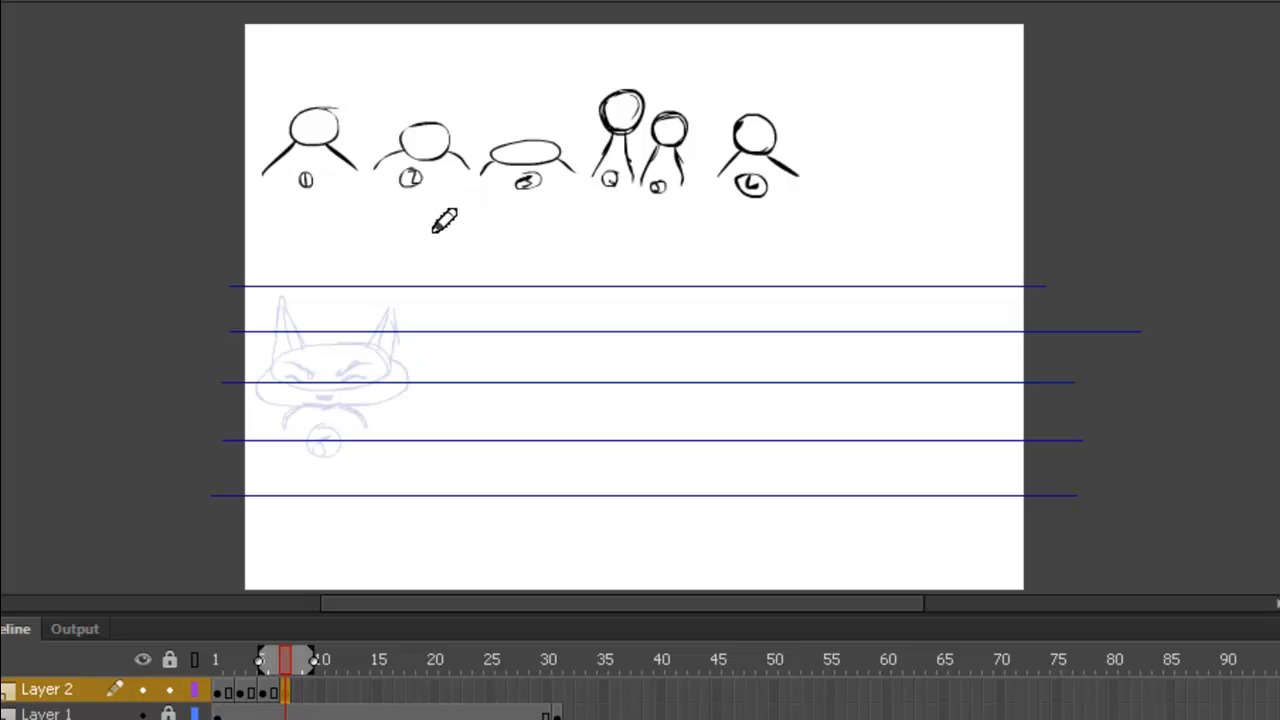
mouse_move(336, 255)
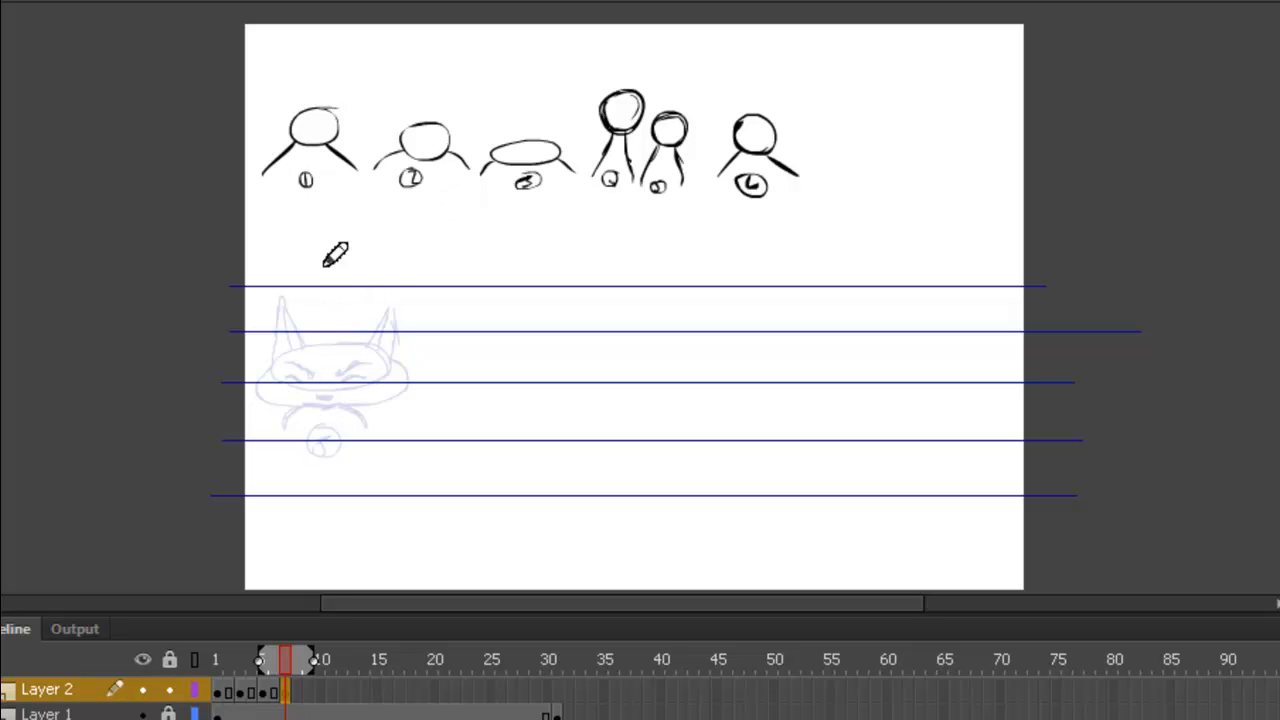
mouse_move(347, 250)
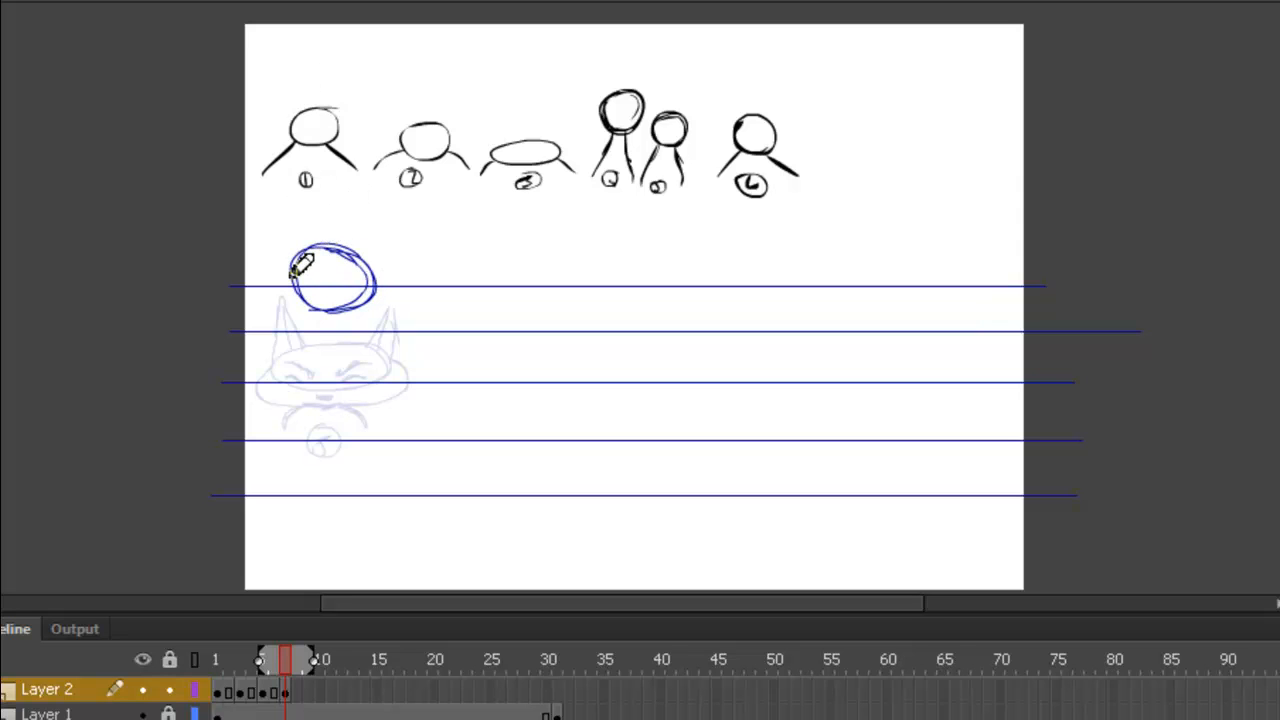
drag(305, 285, 295, 335)
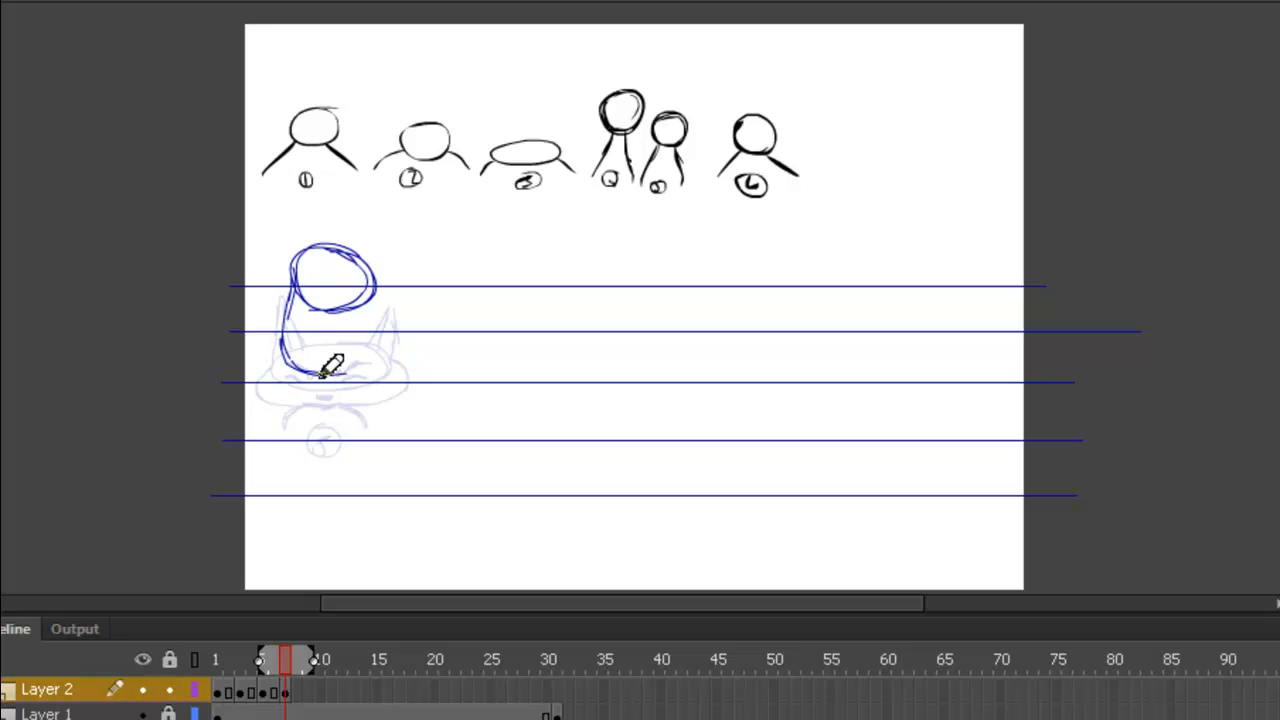
drag(330, 365, 385, 285)
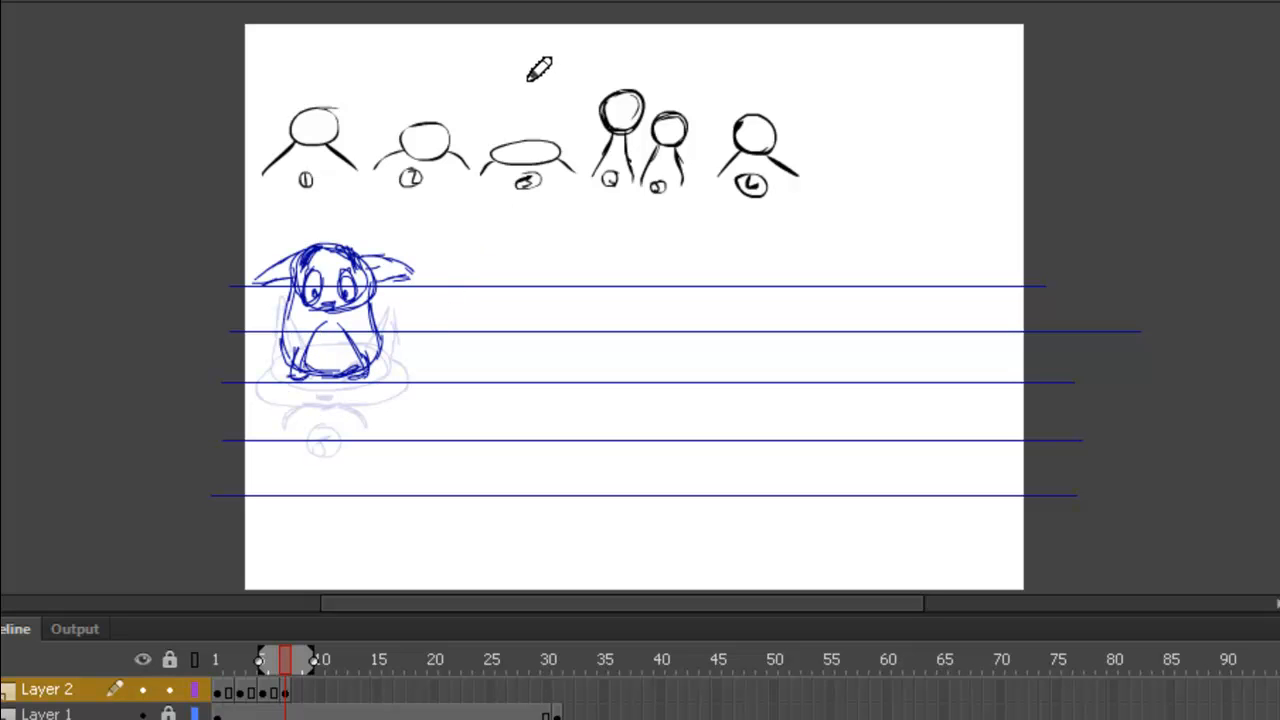
mouse_move(325, 348)
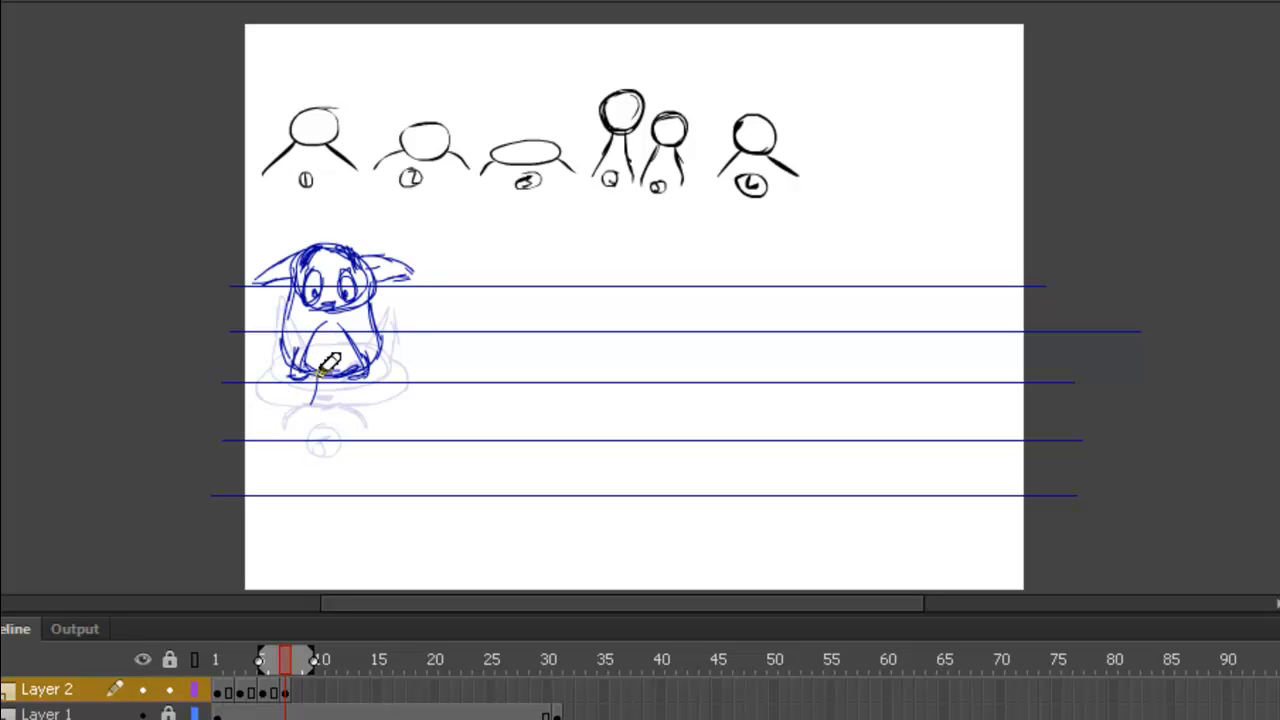
- Draw long legs under the sitting body past the lower guide lines
drag(320, 360, 290, 445)
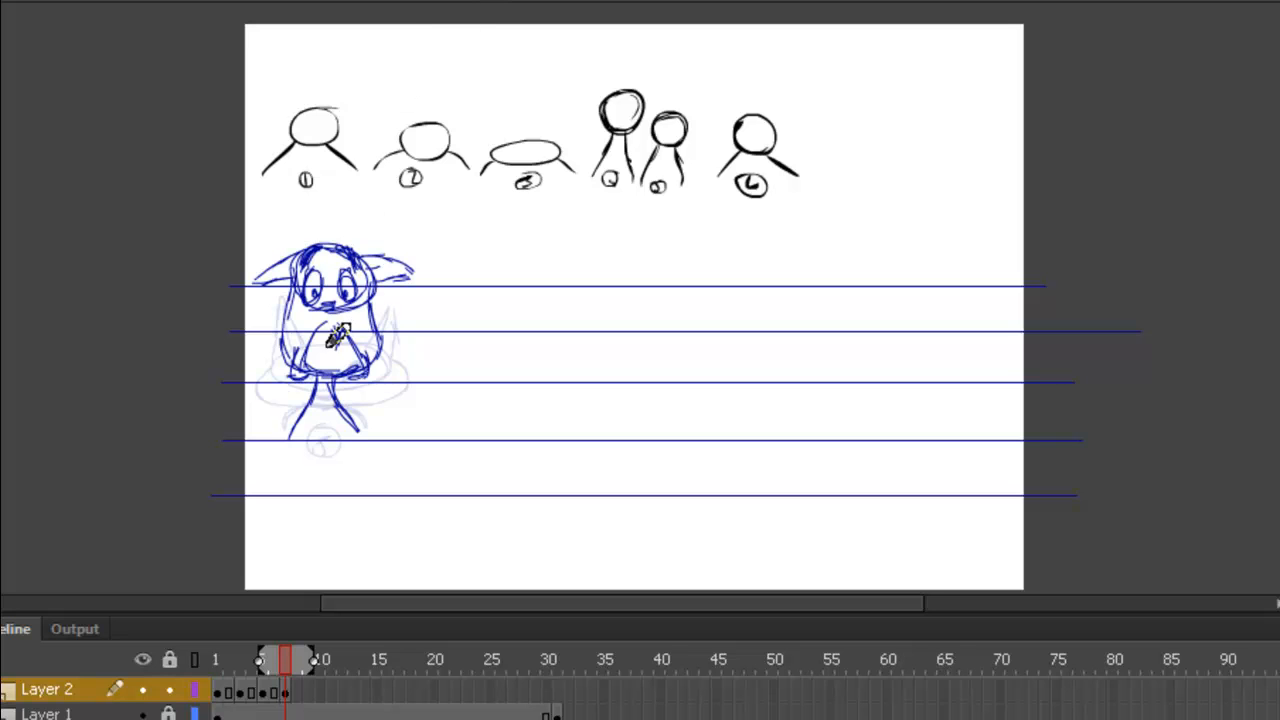
mouse_move(494, 237)
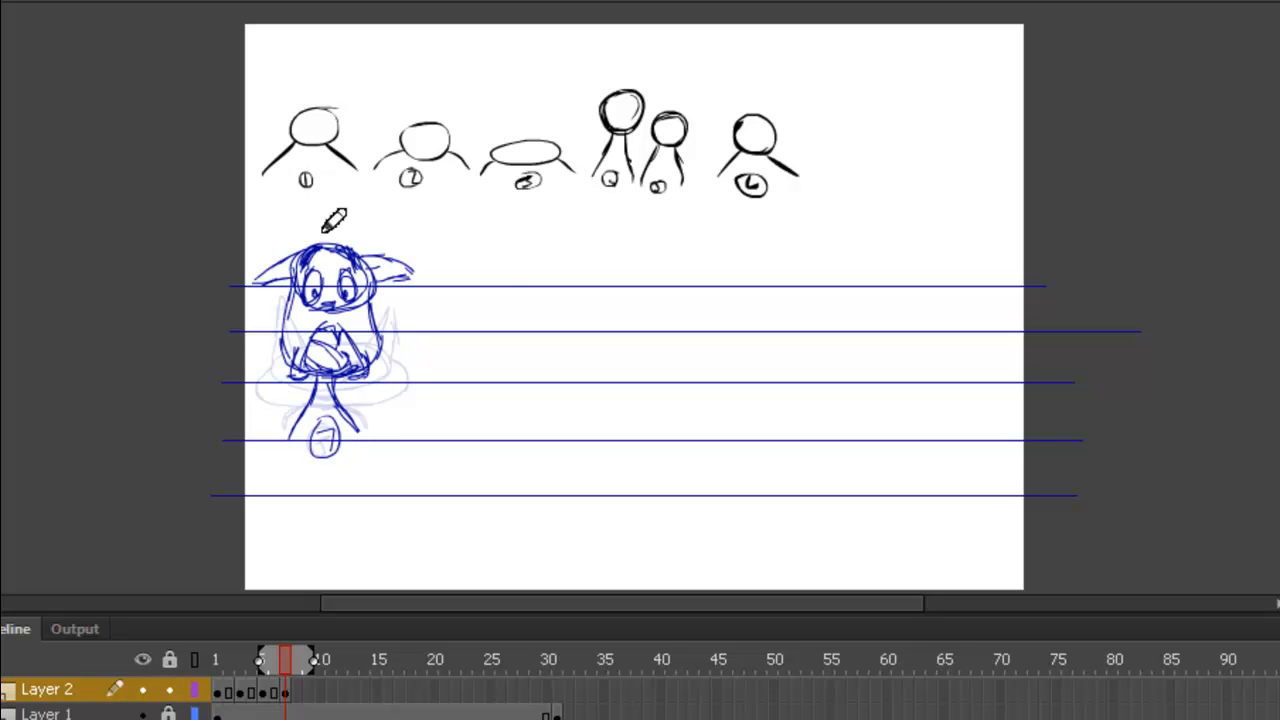
mouse_move(333, 462)
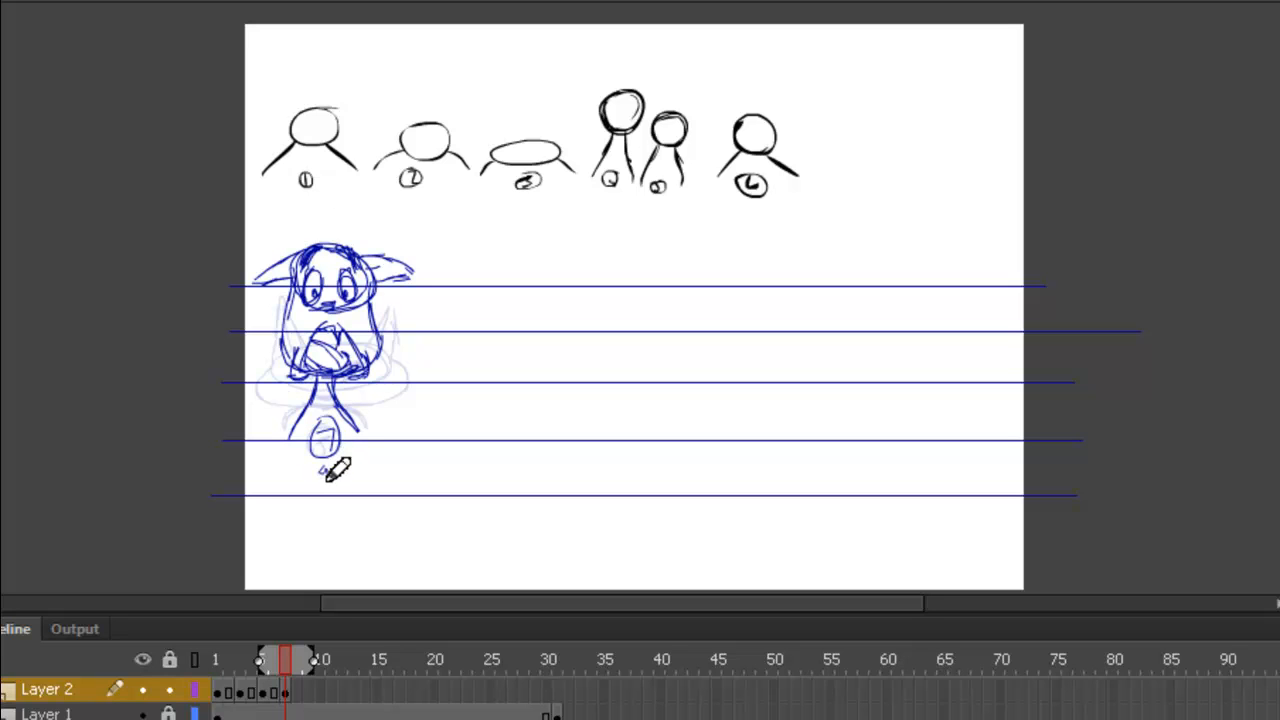
- Continue sketching the folded paws on the stretched figure
drag(330, 450, 320, 485)
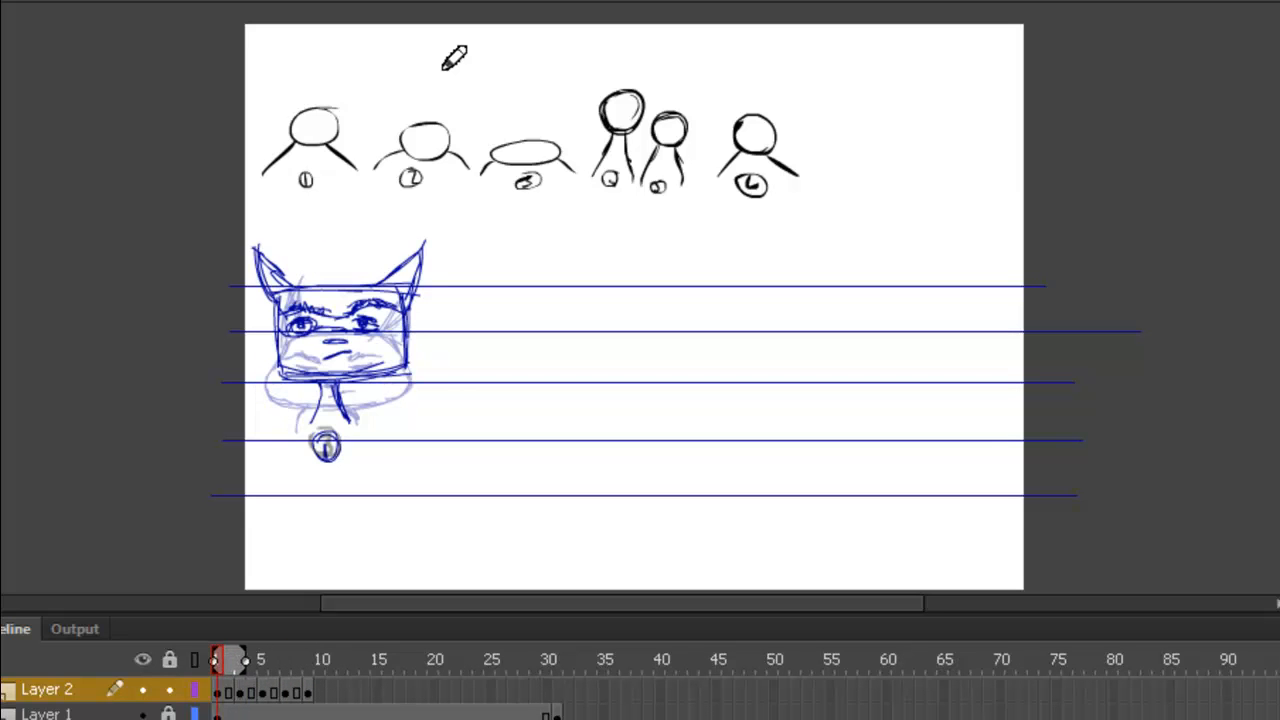
- Jump to frame 9 showing the worried-looking cat head
click(322, 659)
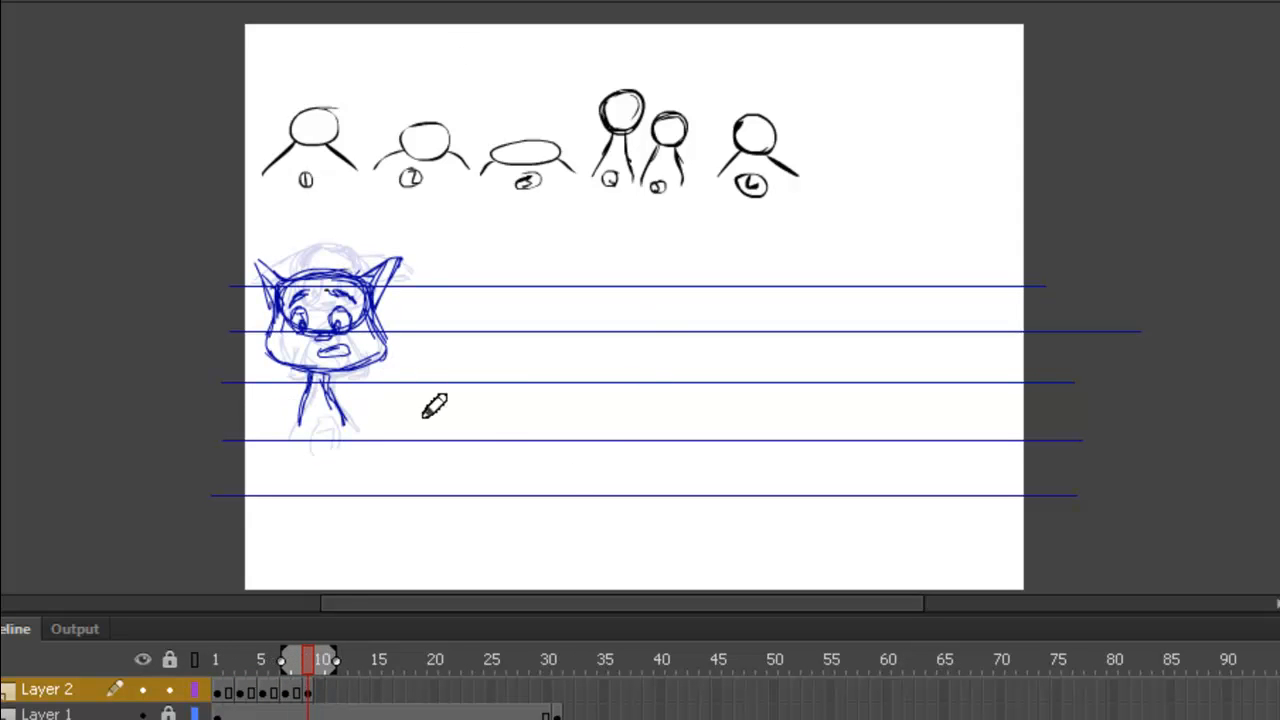
mouse_move(350, 335)
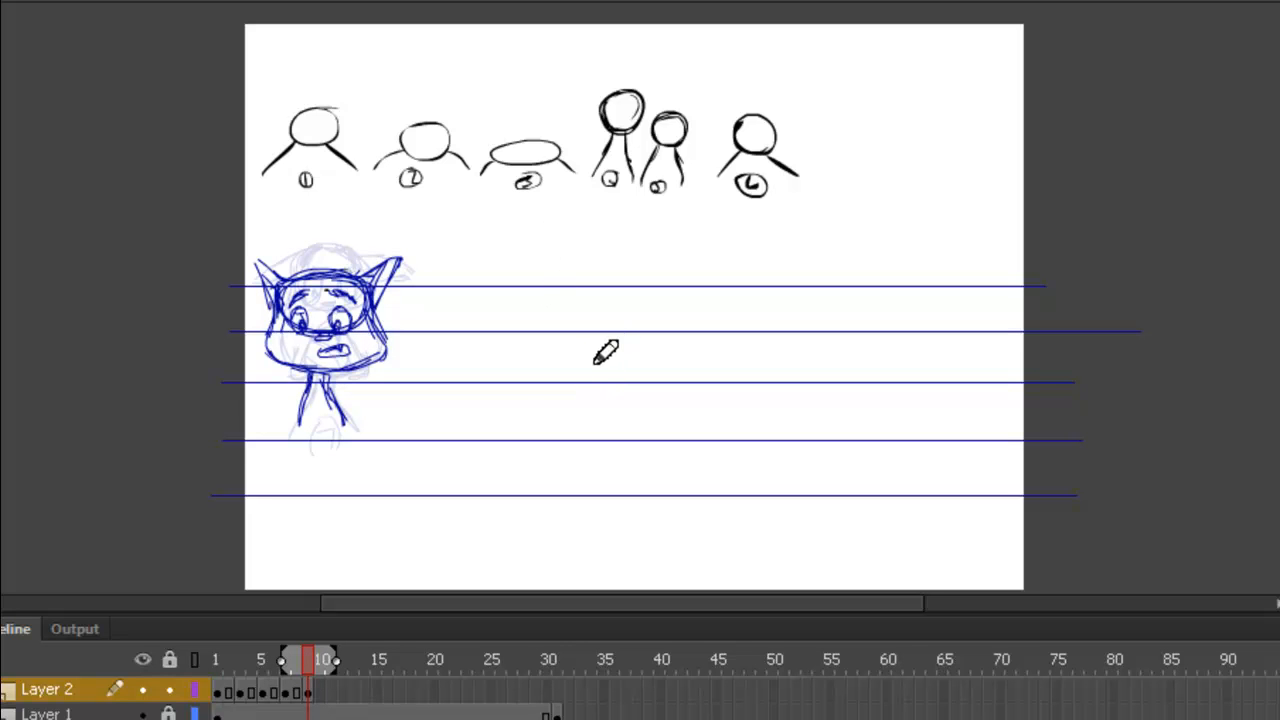
mouse_move(317, 581)
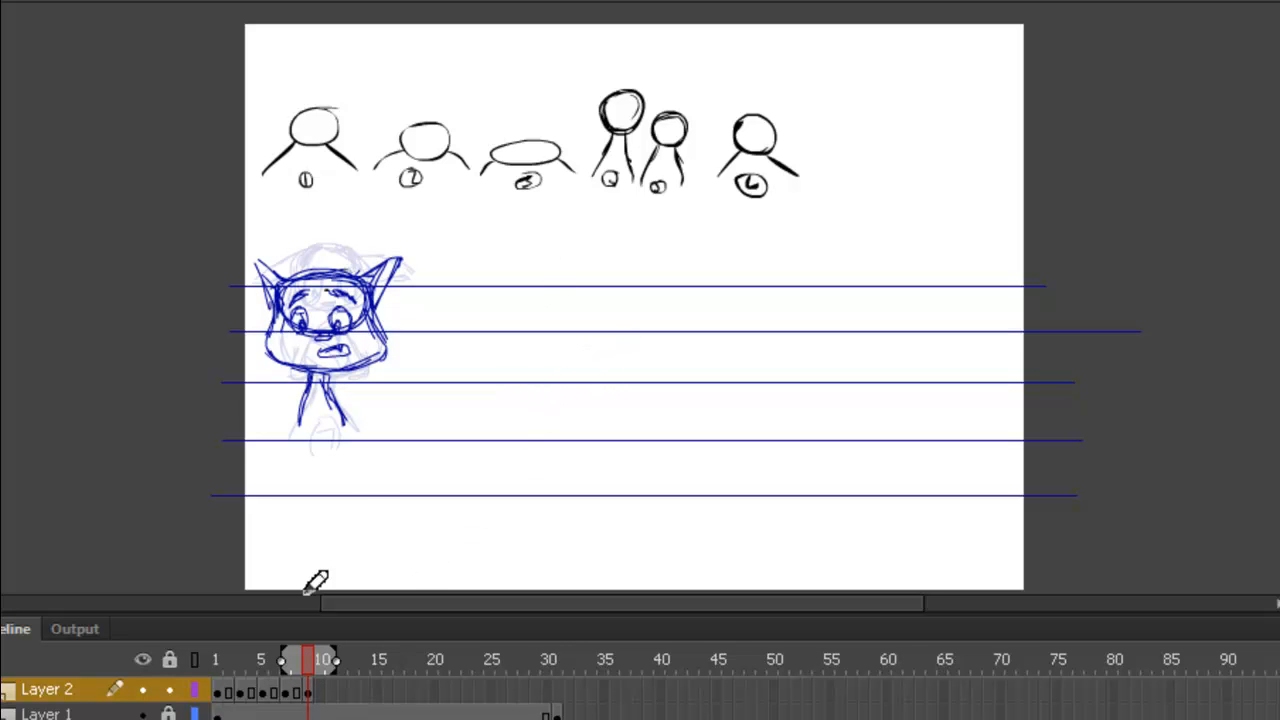
mouse_move(343, 700)
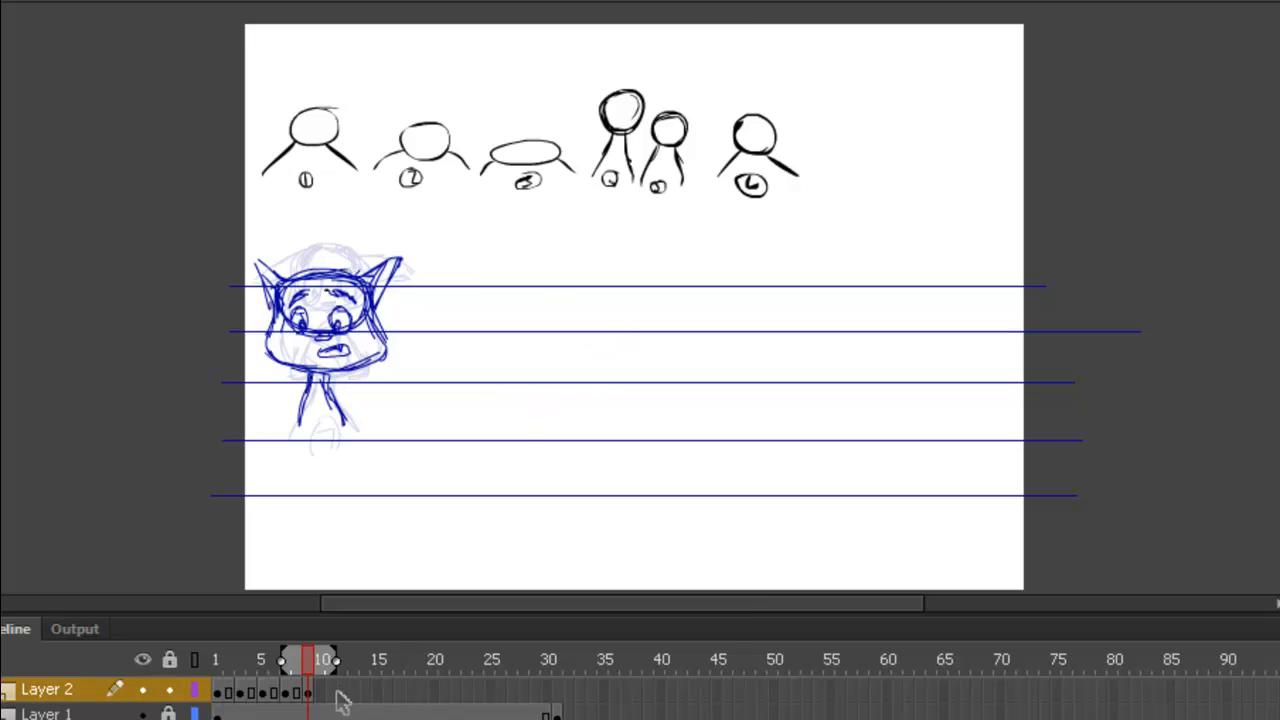
- Insert a blank keyframe after the worried head and return to frame 1 to copy the boxy head
right_click(320, 690)
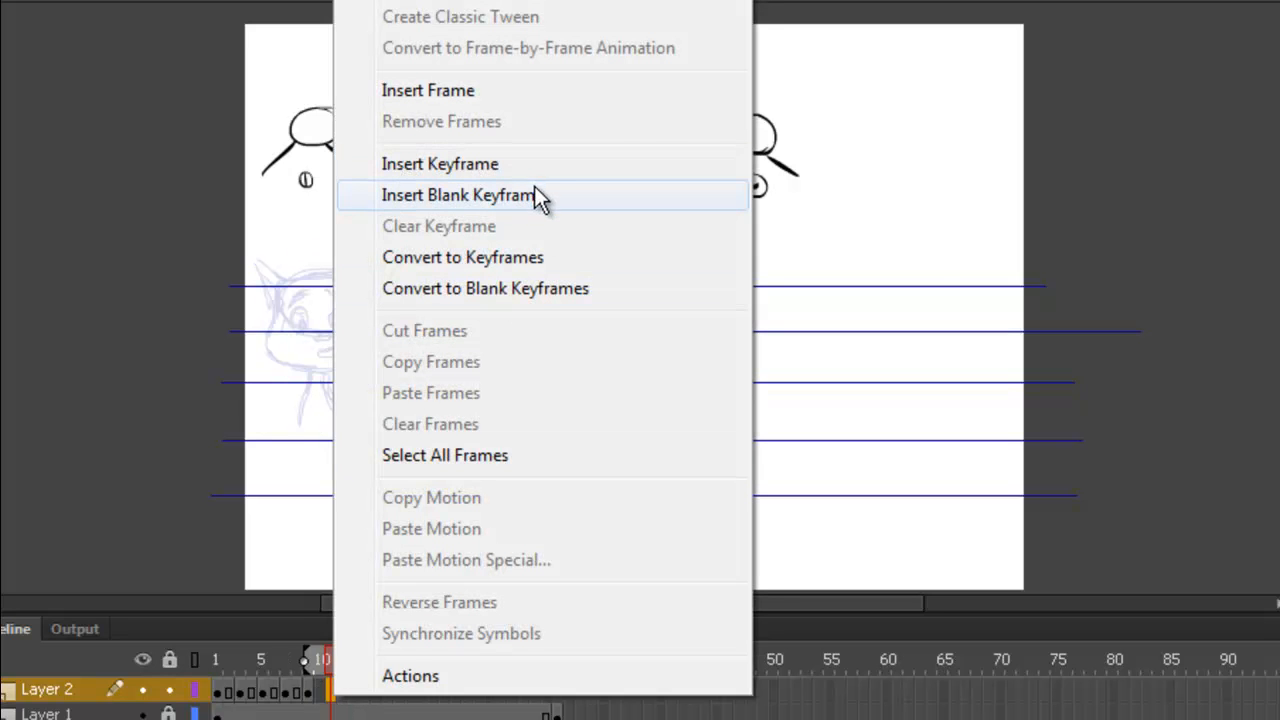
click(458, 195)
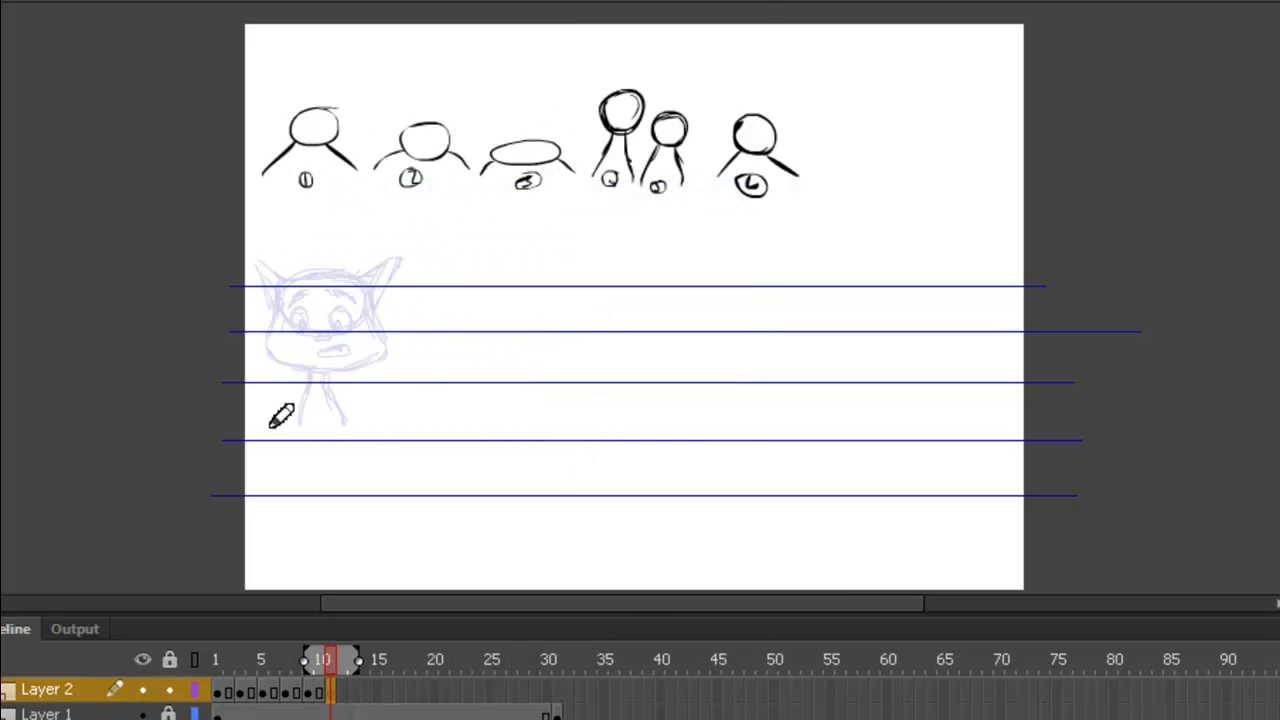
click(217, 659)
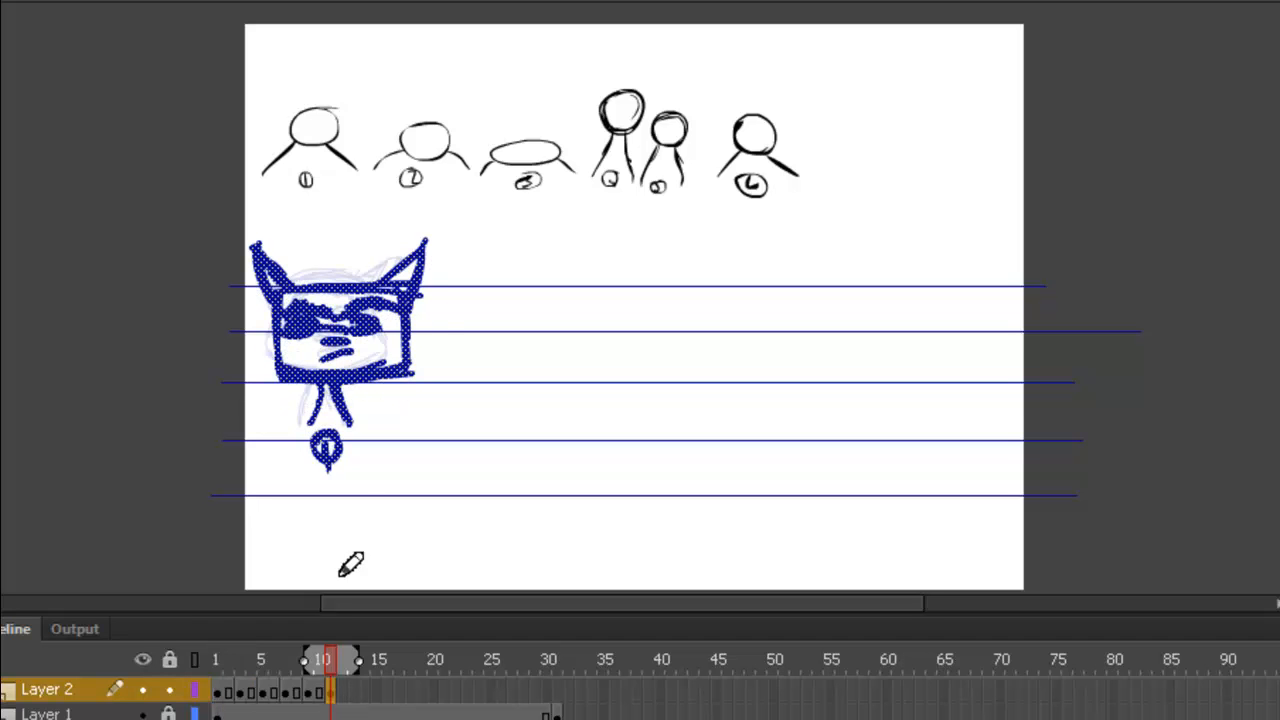
mouse_move(360, 345)
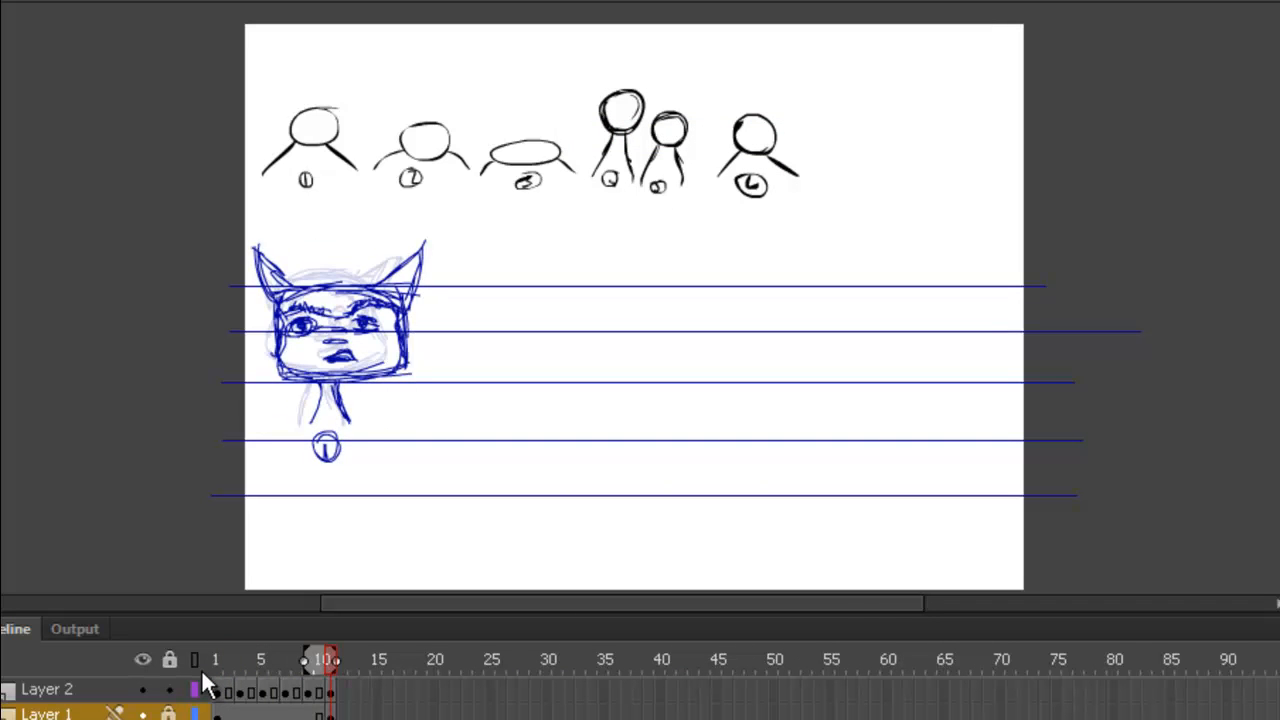
- Check the redrawn square head against the wide head labelled 3, then return to frame 10
click(240, 659)
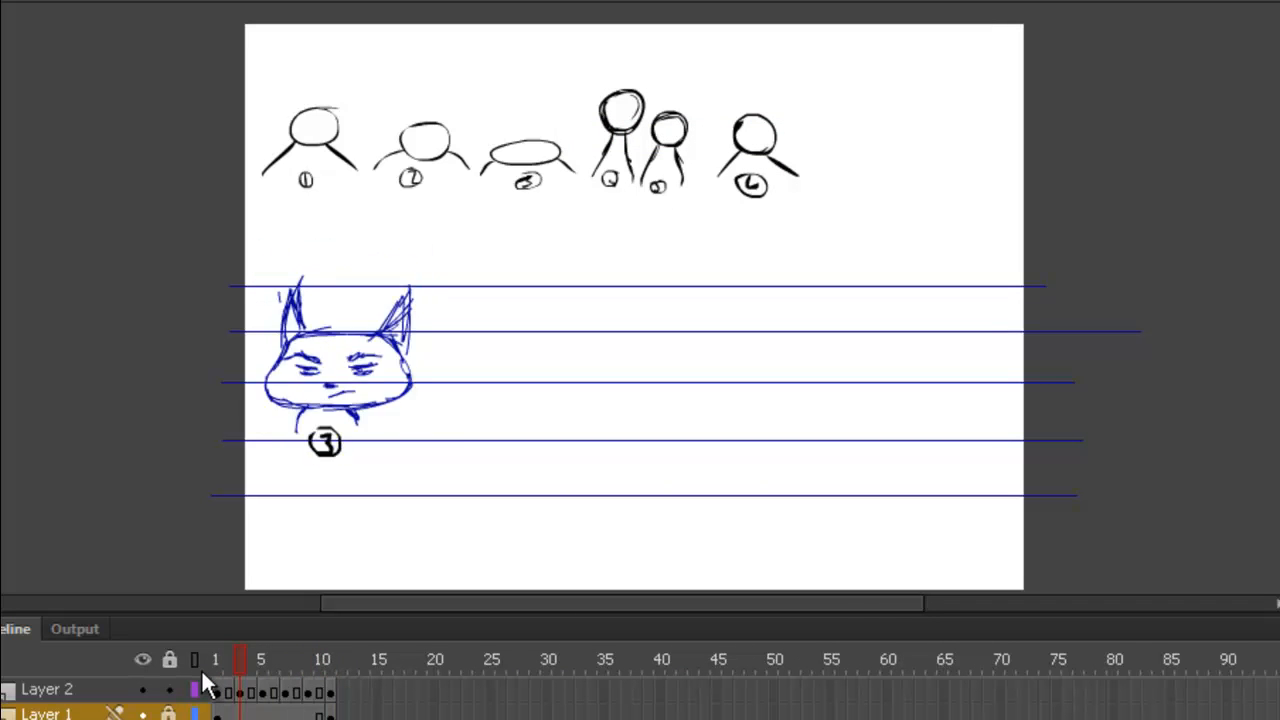
click(322, 659)
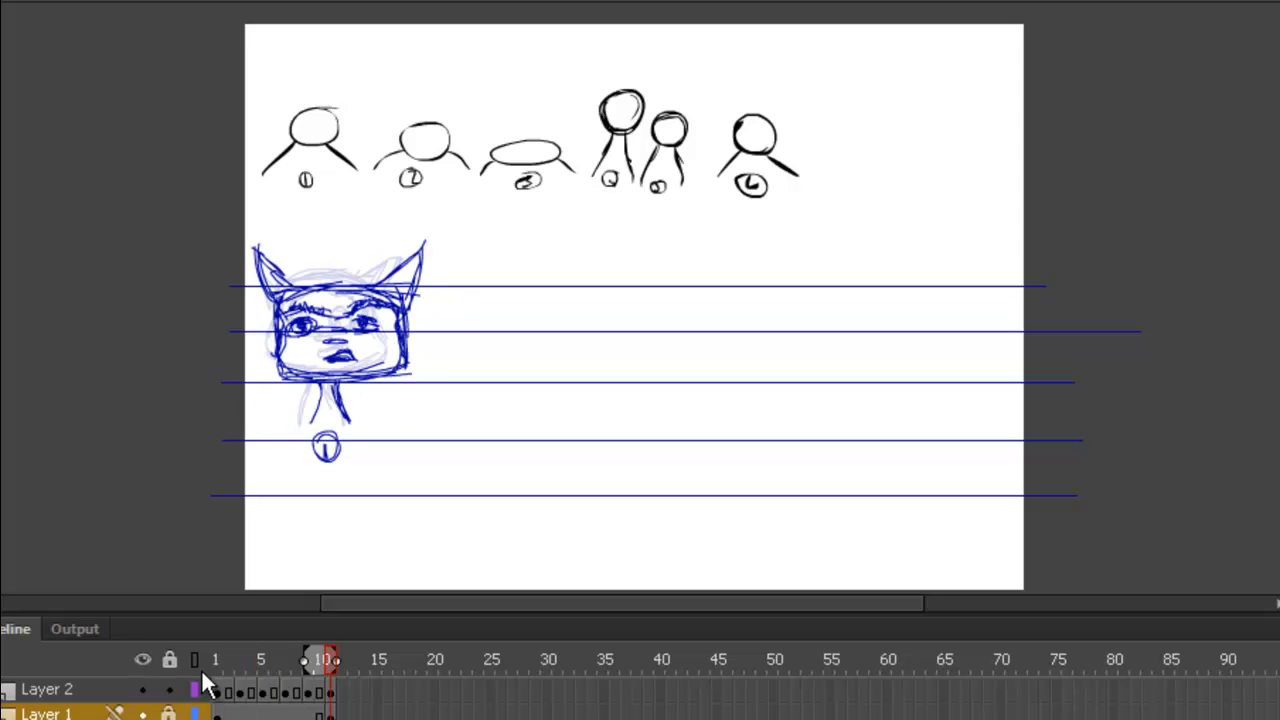